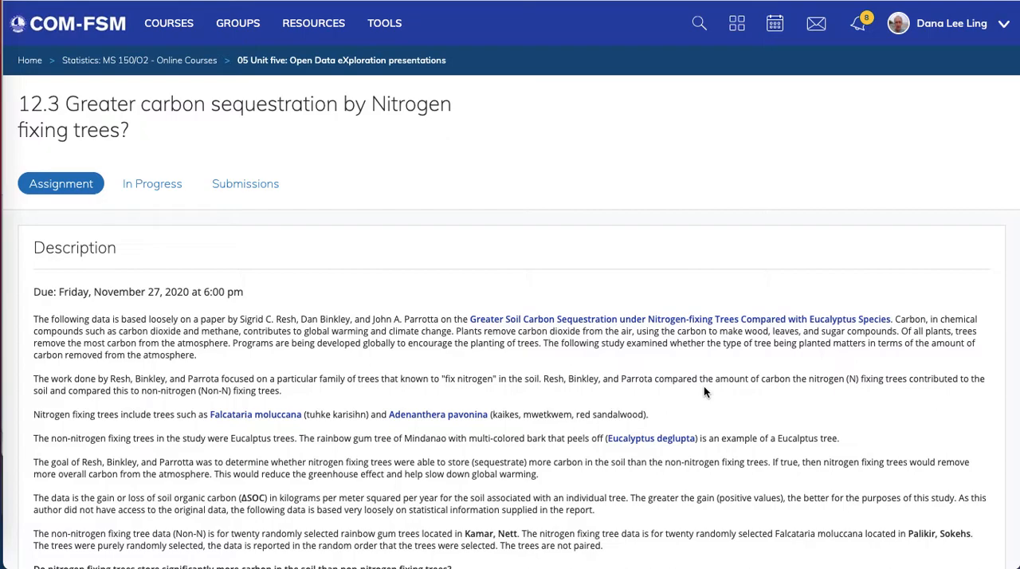
pyautogui.moveTo(666, 393)
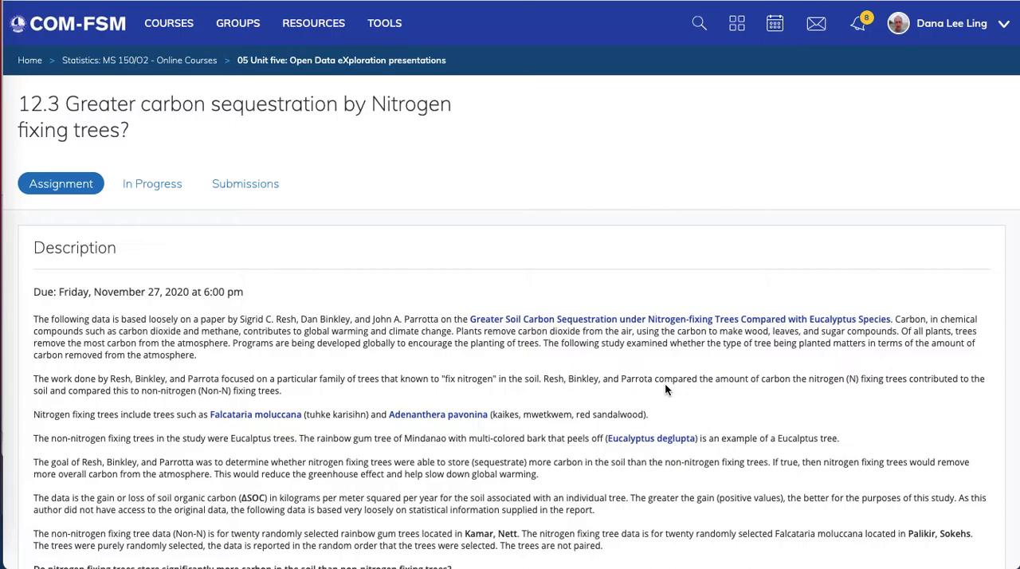
# - Scroll the assignment description down to the paragraph on Resh, Binkley and Parrota's tree comparison
pyautogui.scroll(-3)
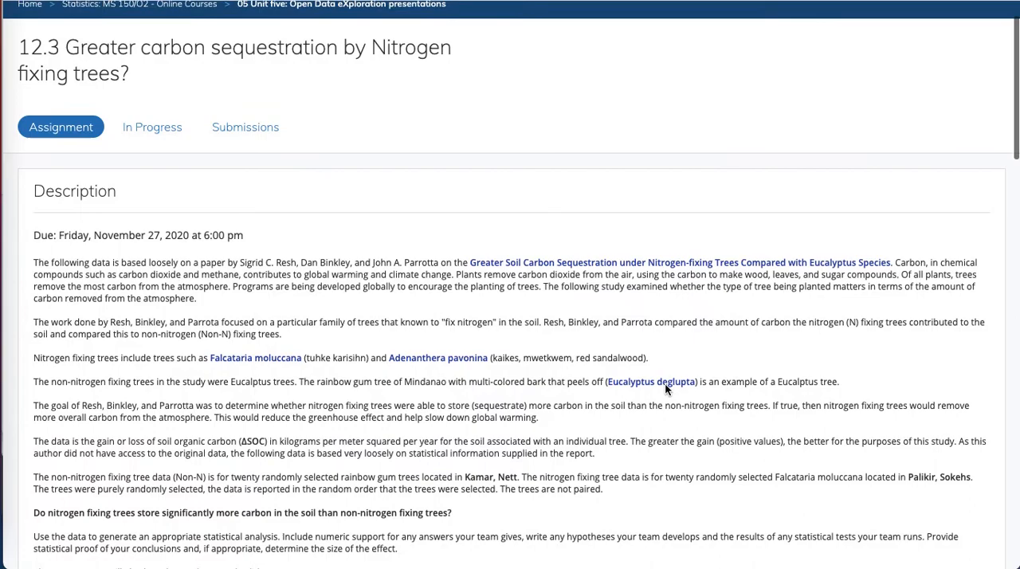
pyautogui.scroll(-3)
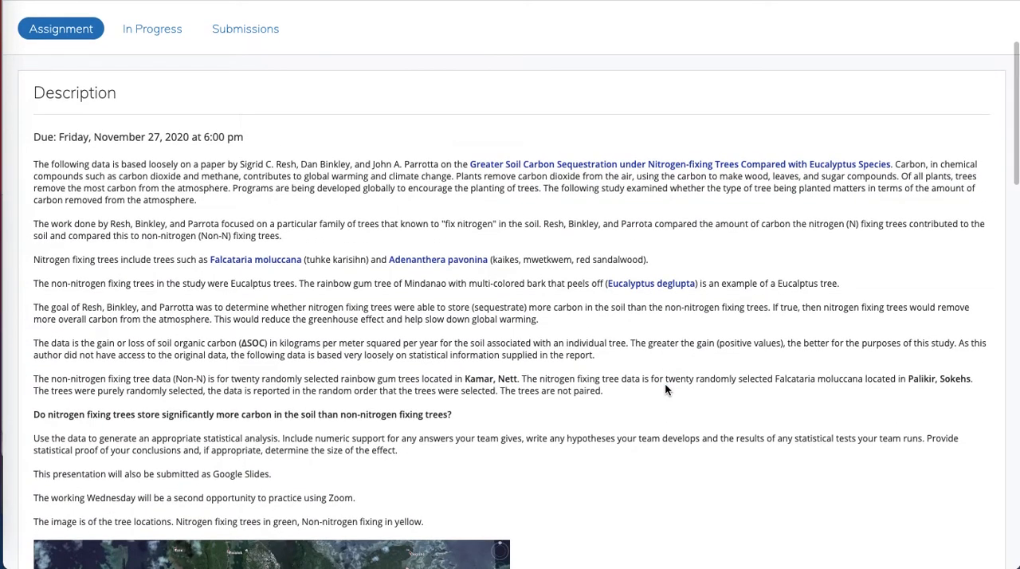
pyautogui.scroll(-3)
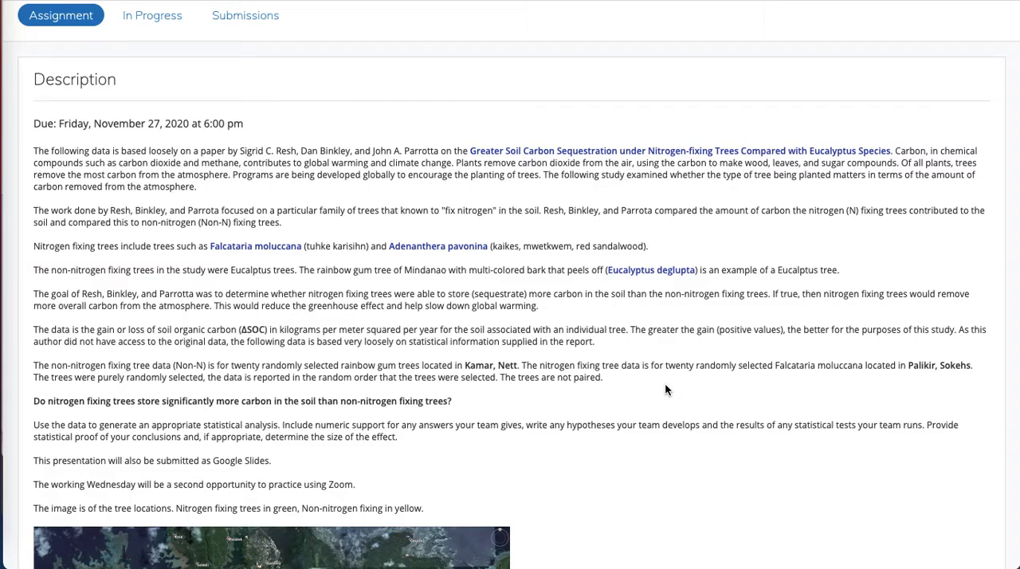
pyautogui.scroll(-3)
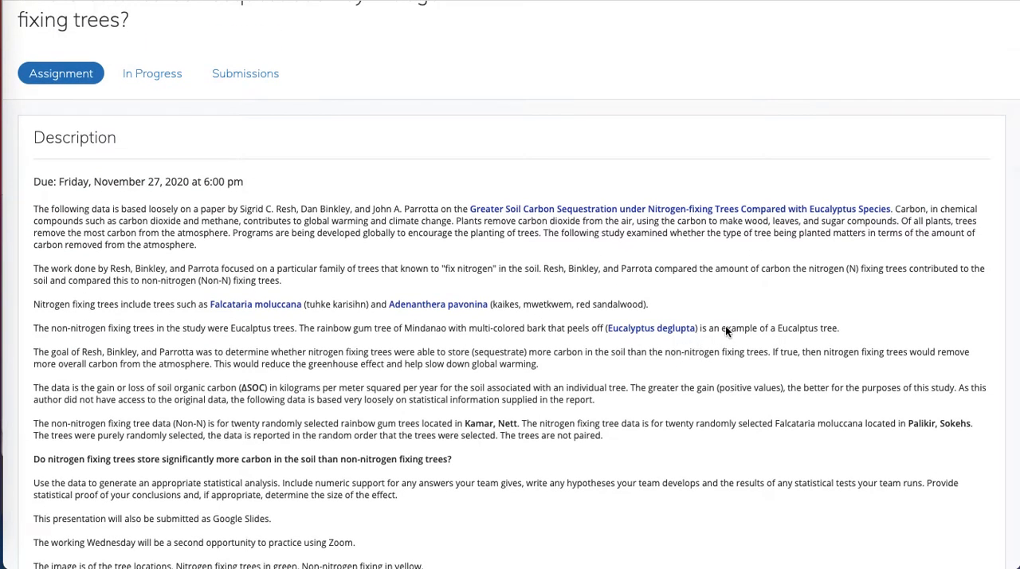
pyautogui.moveTo(555, 300)
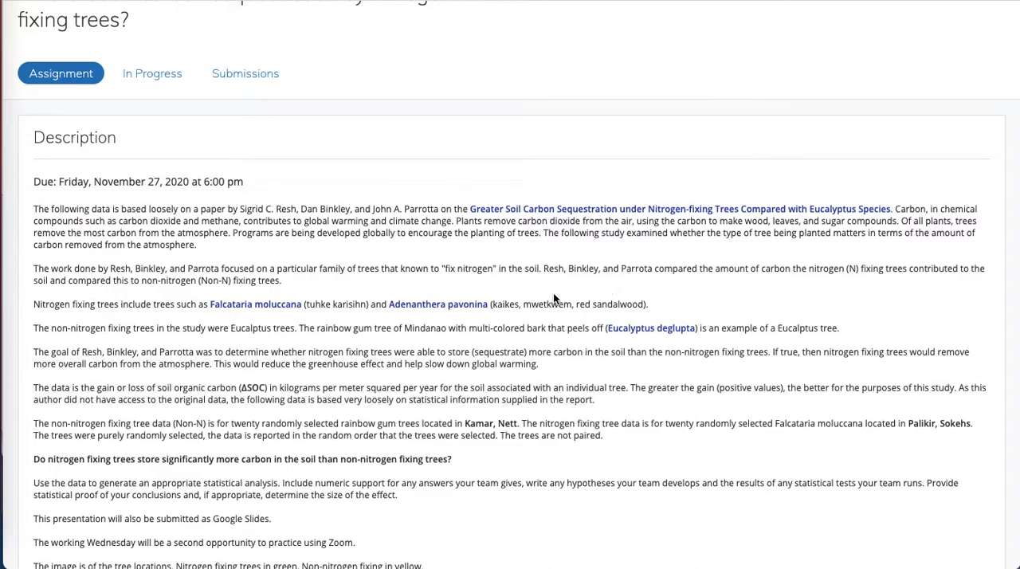
pyautogui.scroll(-3)
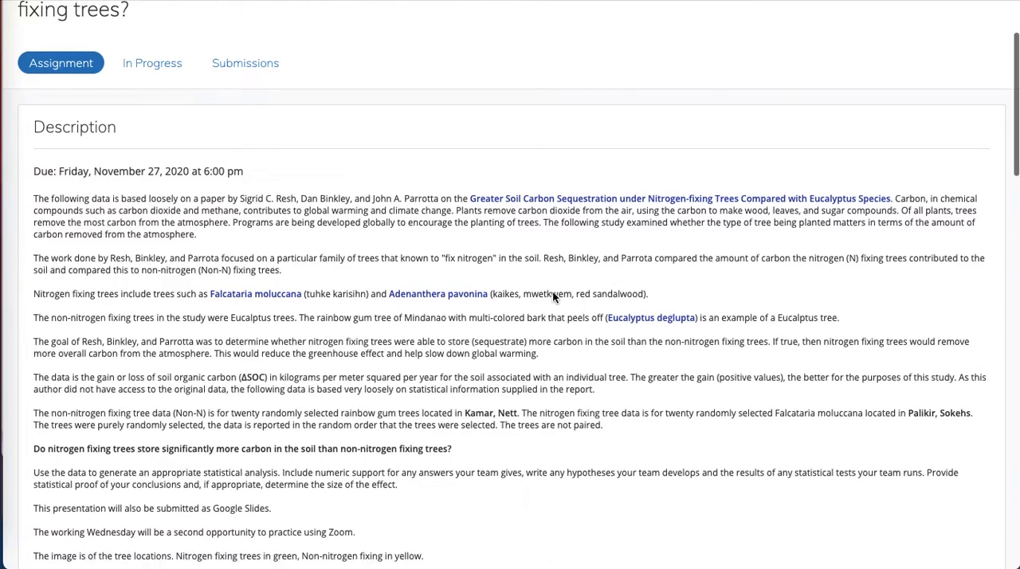
pyautogui.scroll(-3)
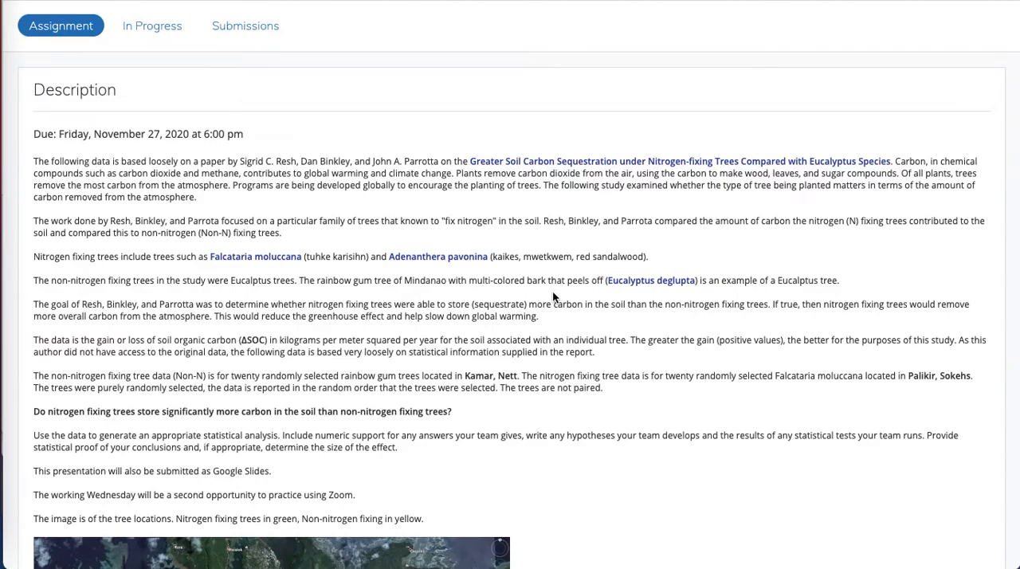
pyautogui.scroll(-3)
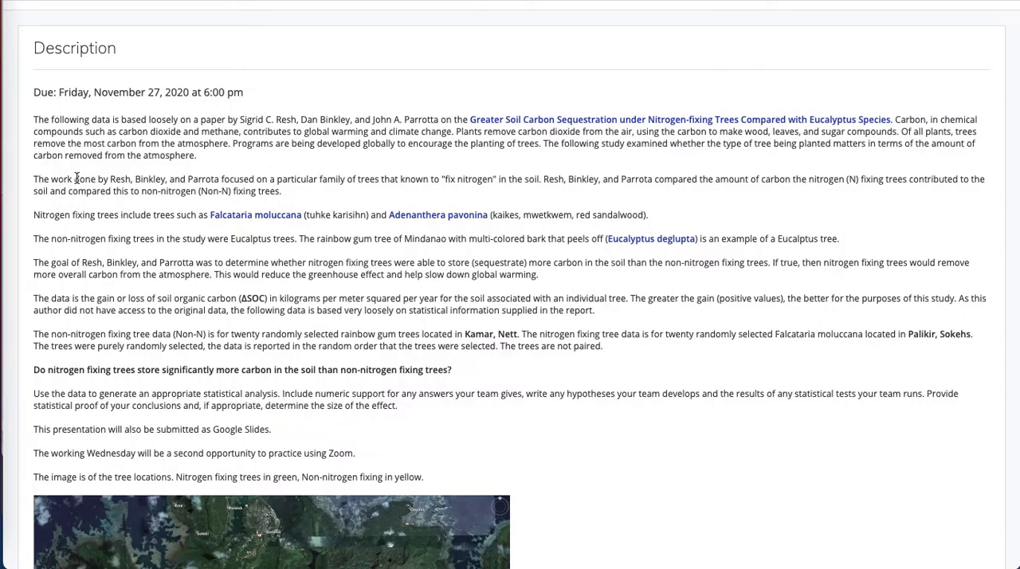
pyautogui.moveTo(389, 178)
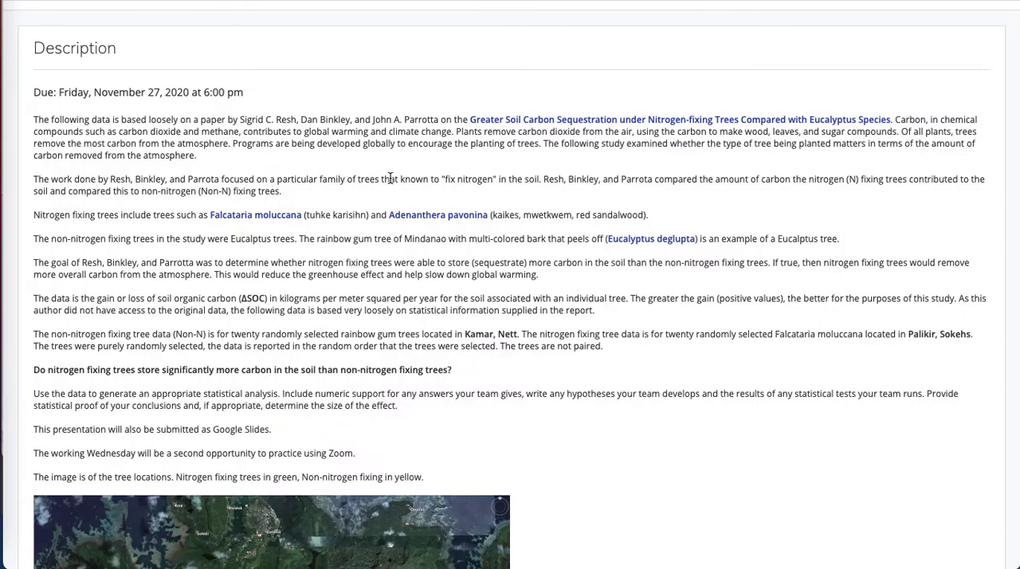
pyautogui.moveTo(430, 176)
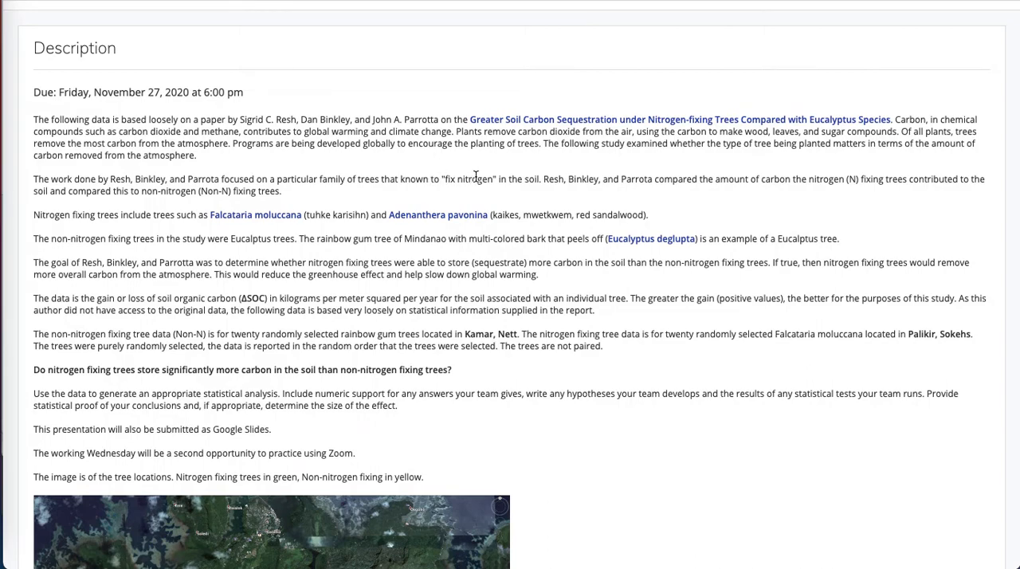
# - Highlight the phrases about the nitrogen-fixing tree family and the non-nitrogen (Non-N) fixing trees
pyautogui.moveTo(259, 178); pyautogui.dragTo(536, 179)
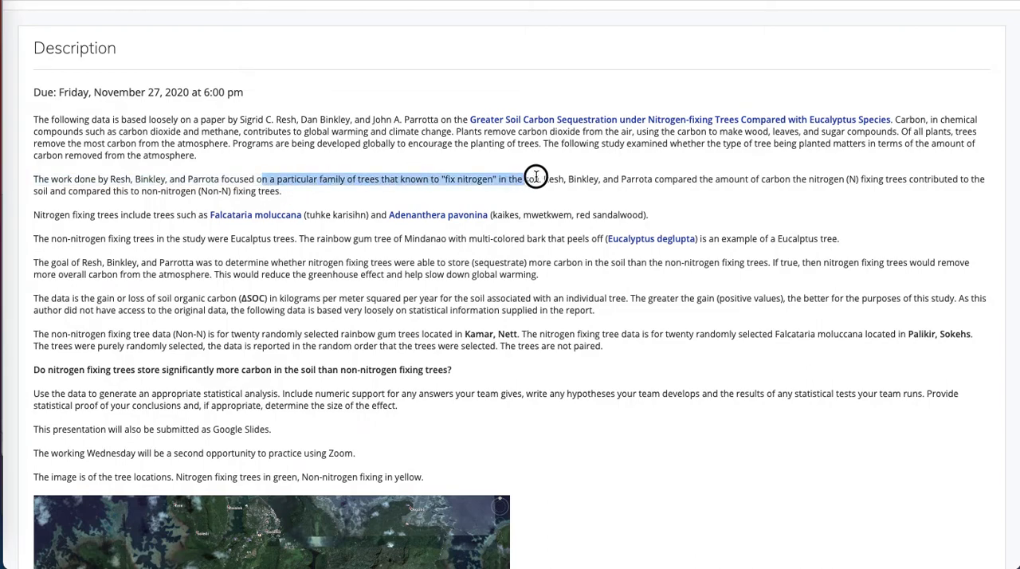
pyautogui.moveTo(516, 178); pyautogui.dragTo(548, 179)
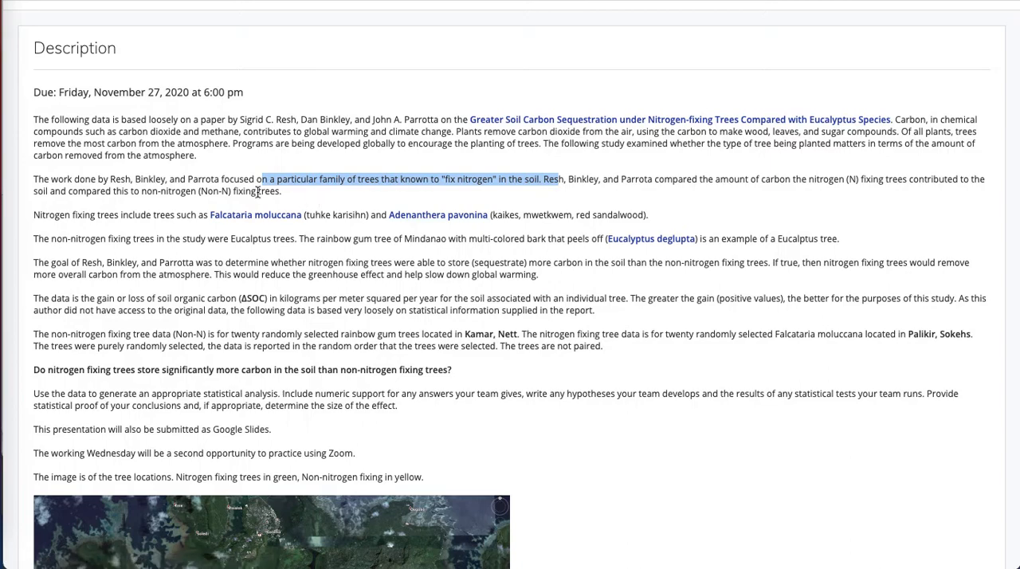
pyautogui.moveTo(258, 179); pyautogui.dragTo(128, 189)
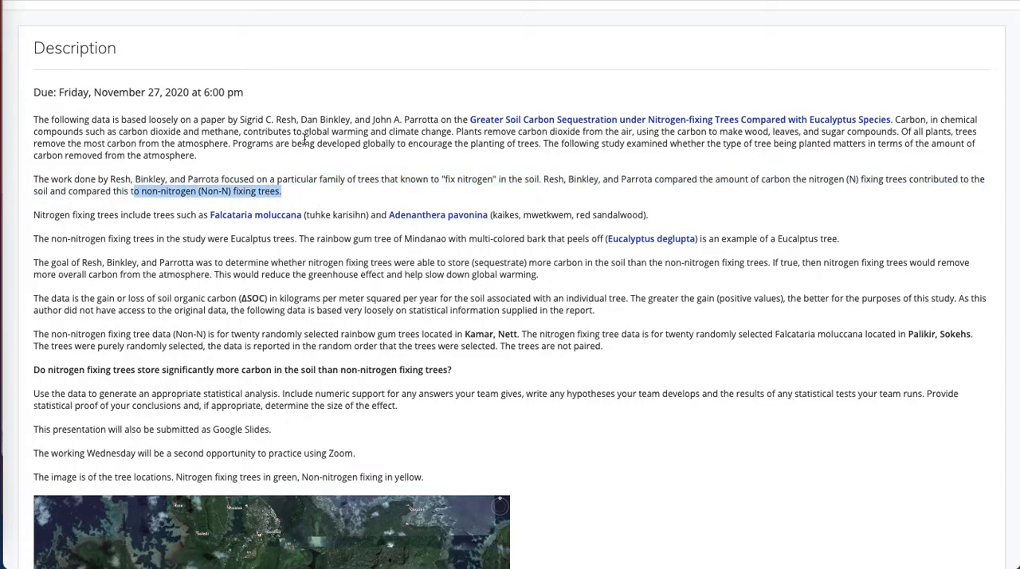
pyautogui.moveTo(343, 28)
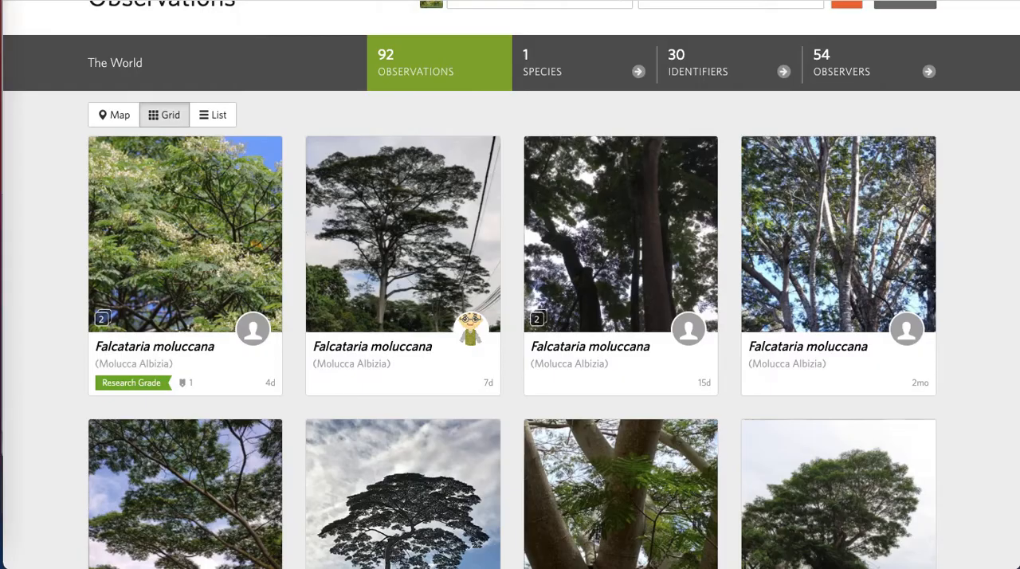
# - Browse through the grid of 92 Falcataria moluccana observations worldwide
pyautogui.scroll(-3)
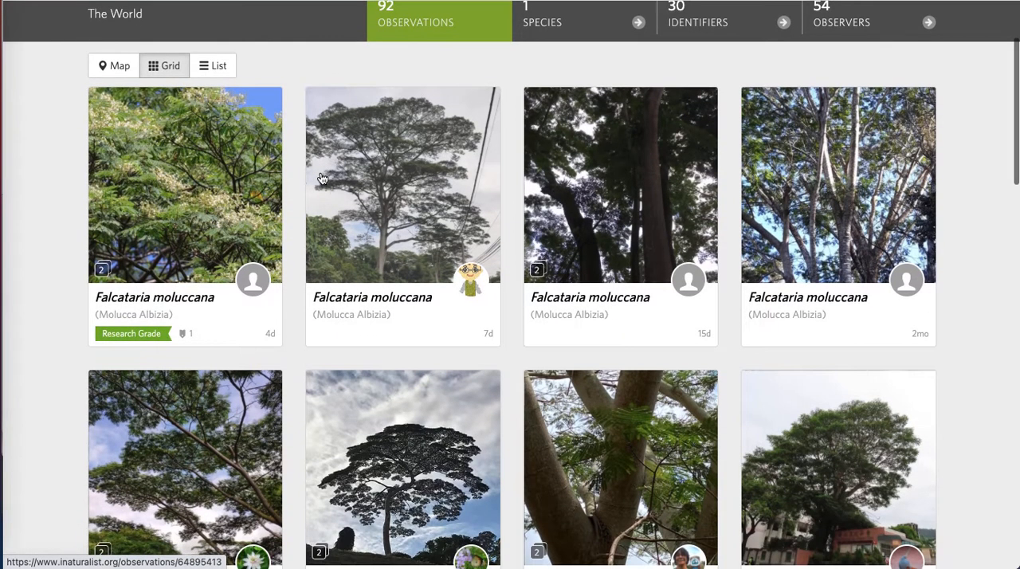
pyautogui.scroll(-3)
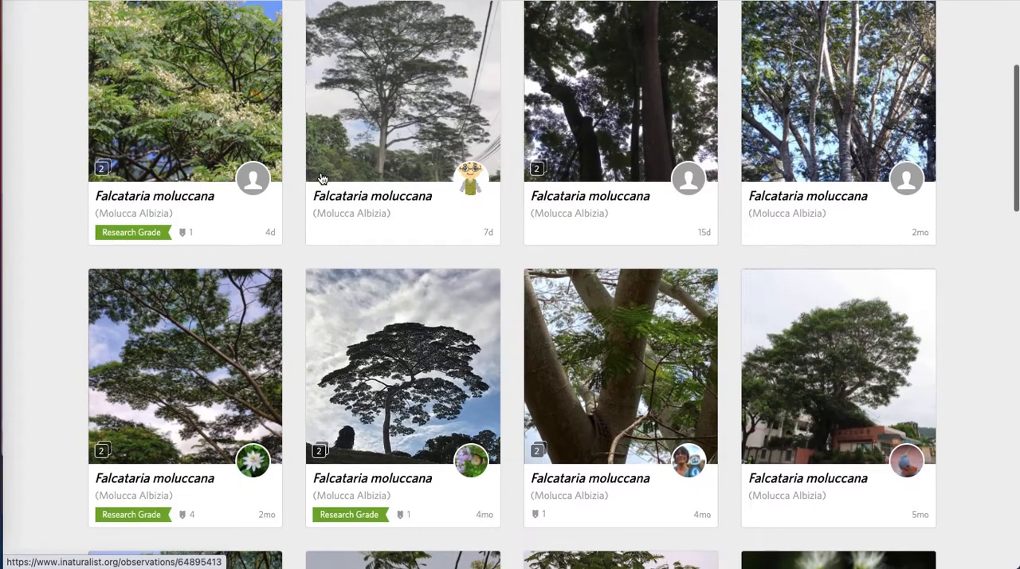
pyautogui.scroll(-3)
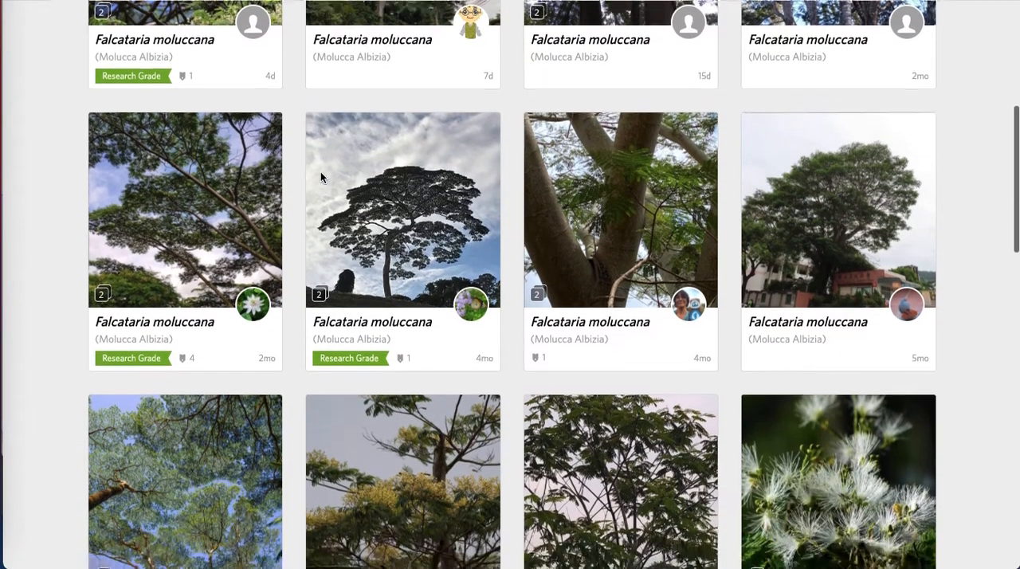
pyautogui.scroll(-3)
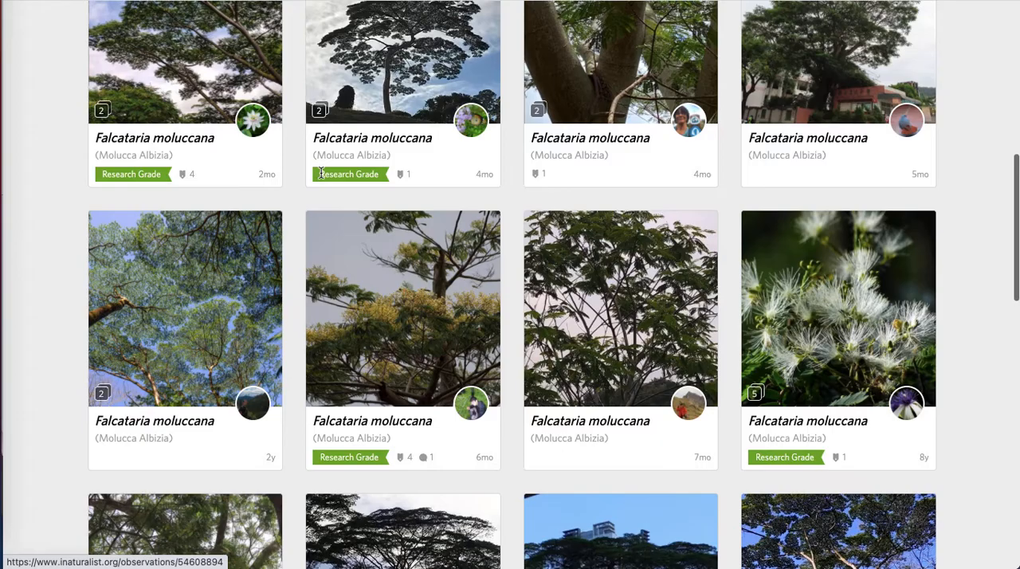
pyautogui.scroll(-3)
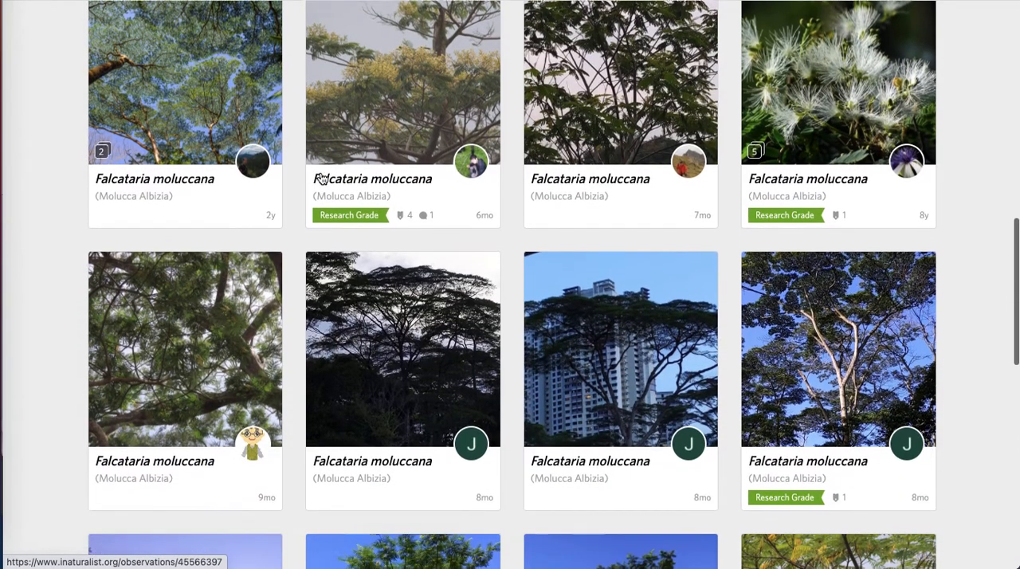
pyautogui.scroll(-3)
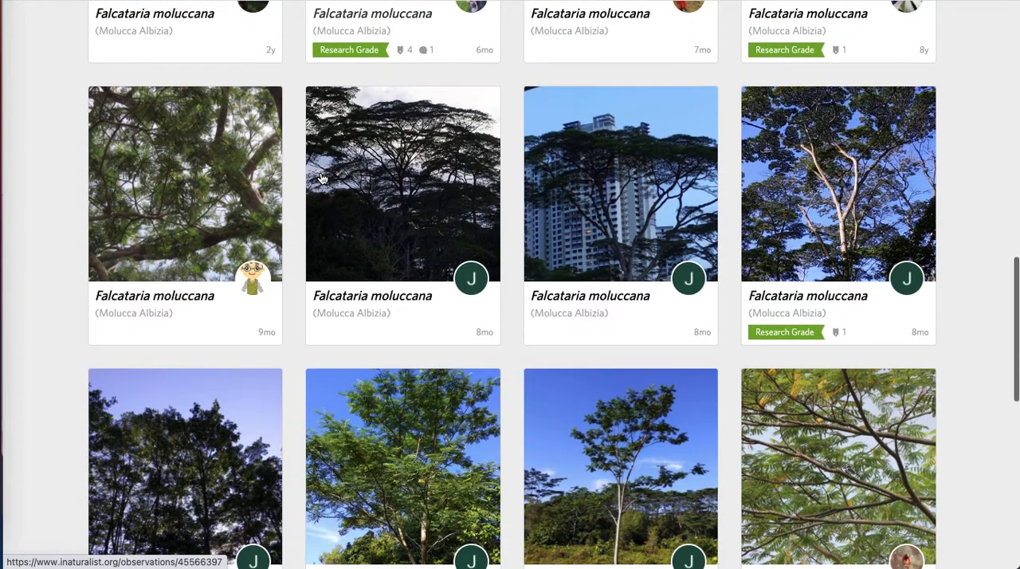
pyautogui.scroll(-3)
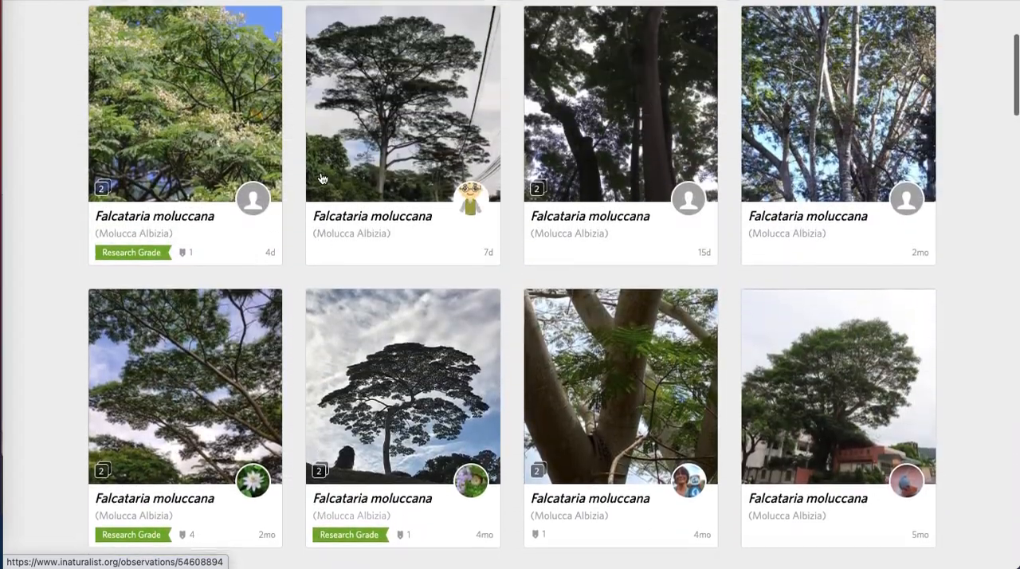
pyautogui.scroll(3)
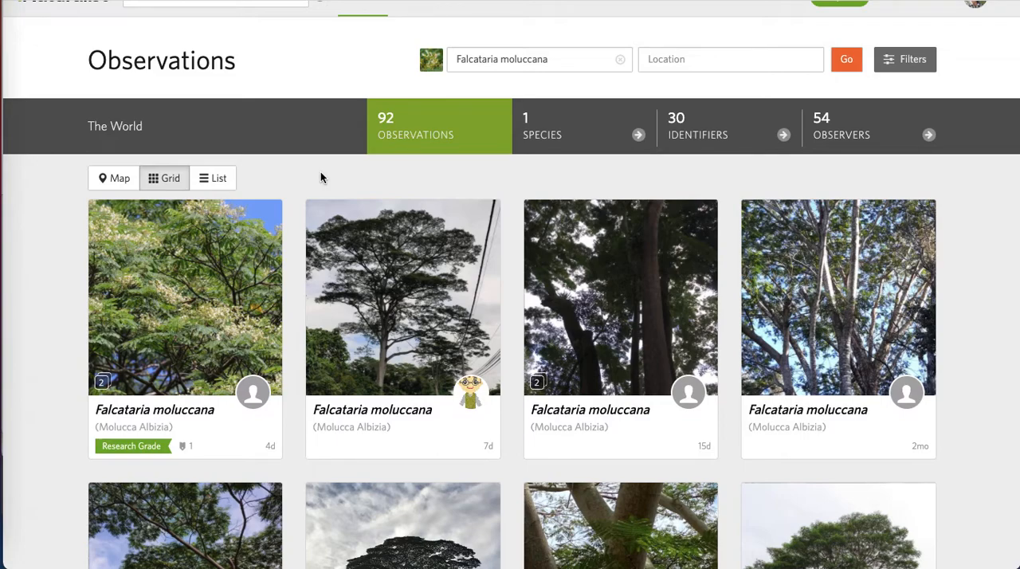
# - Look through the Rainbow Eucalyptus (Eucalyptus deglupta) observation page from Pohnpei
pyautogui.scroll(-3)
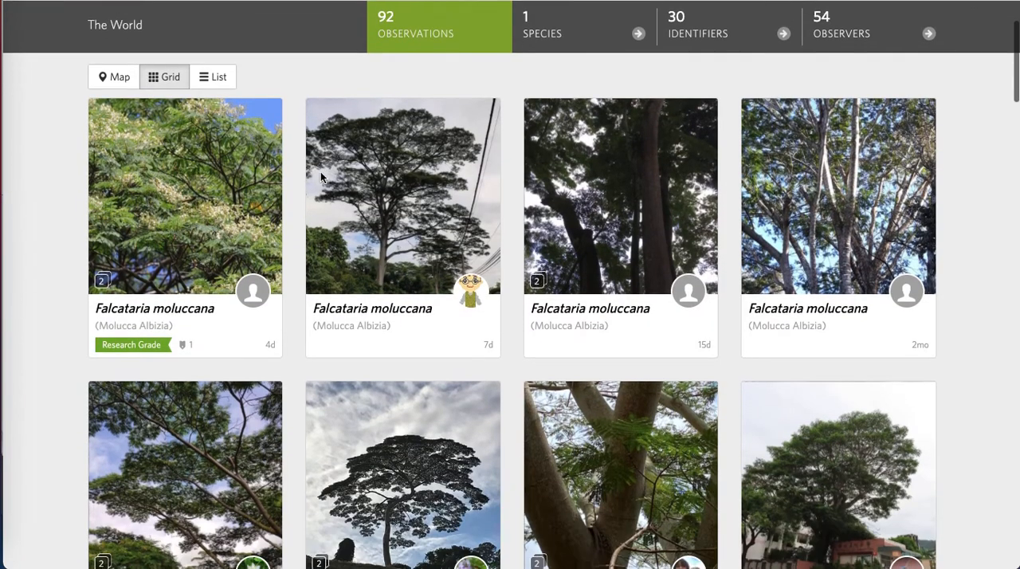
pyautogui.scroll(-3)
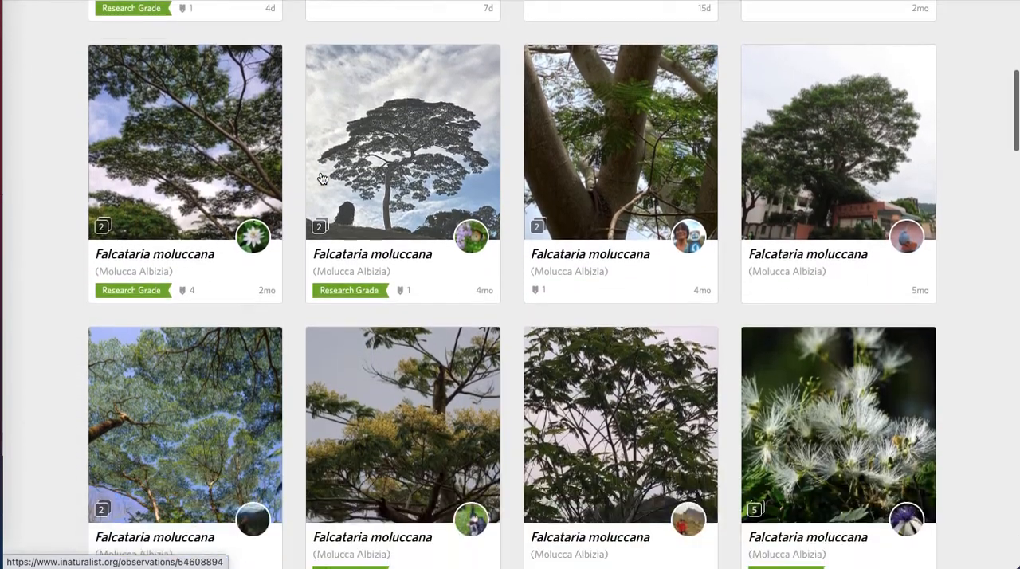
pyautogui.scroll(-3)
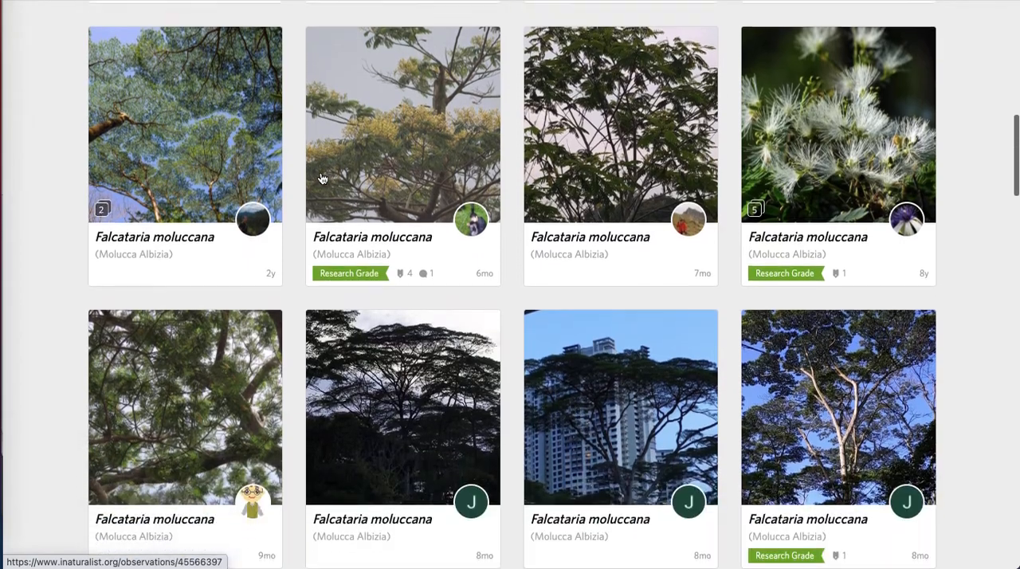
pyautogui.scroll(-3)
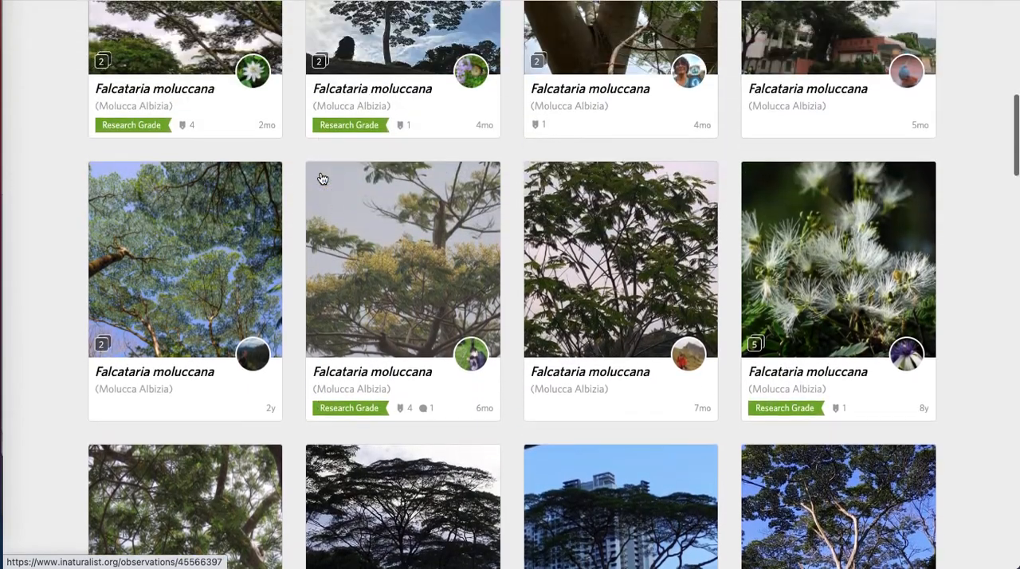
pyautogui.scroll(3)
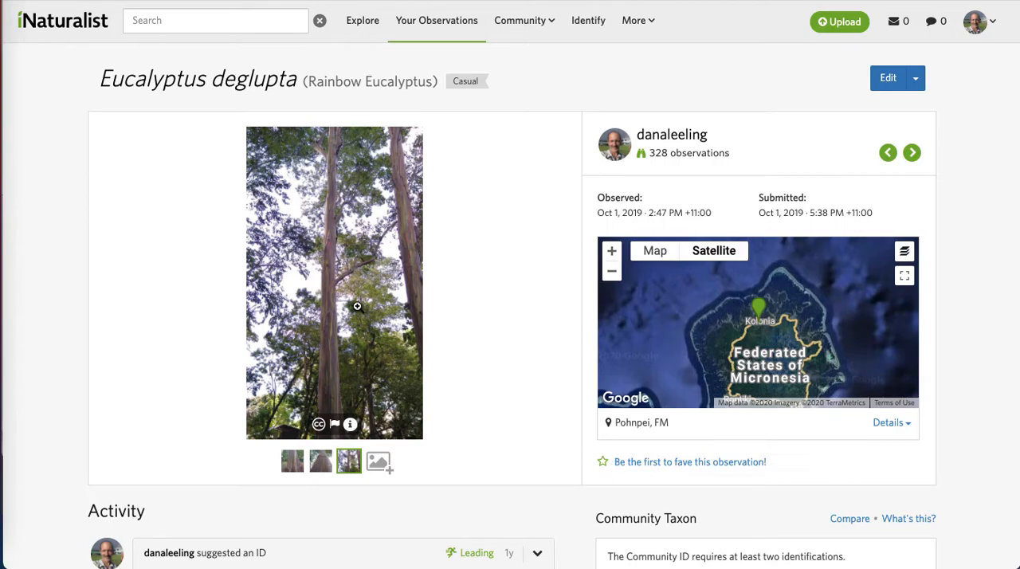
# - View the eucalyptus trunk photo and another photo of the observation
pyautogui.click(291, 460)
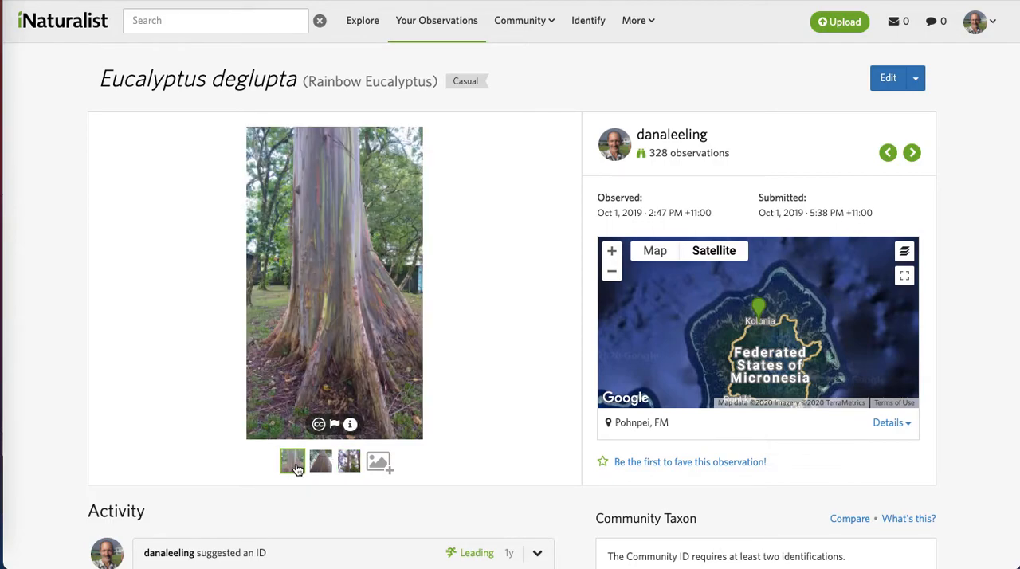
pyautogui.click(319, 461)
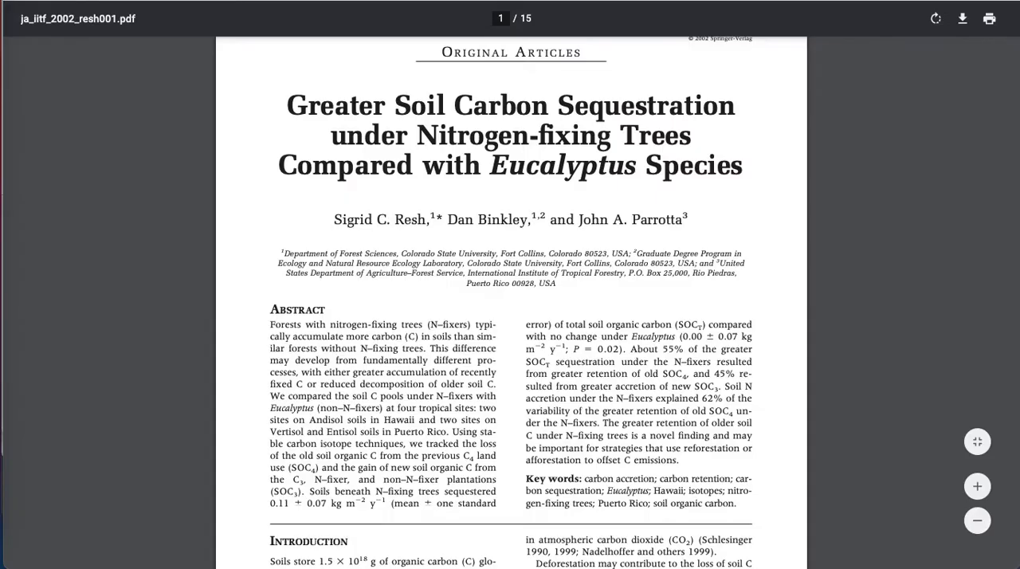
# - Read down the first page of the soil carbon sequestration paper
pyautogui.scroll(-3)
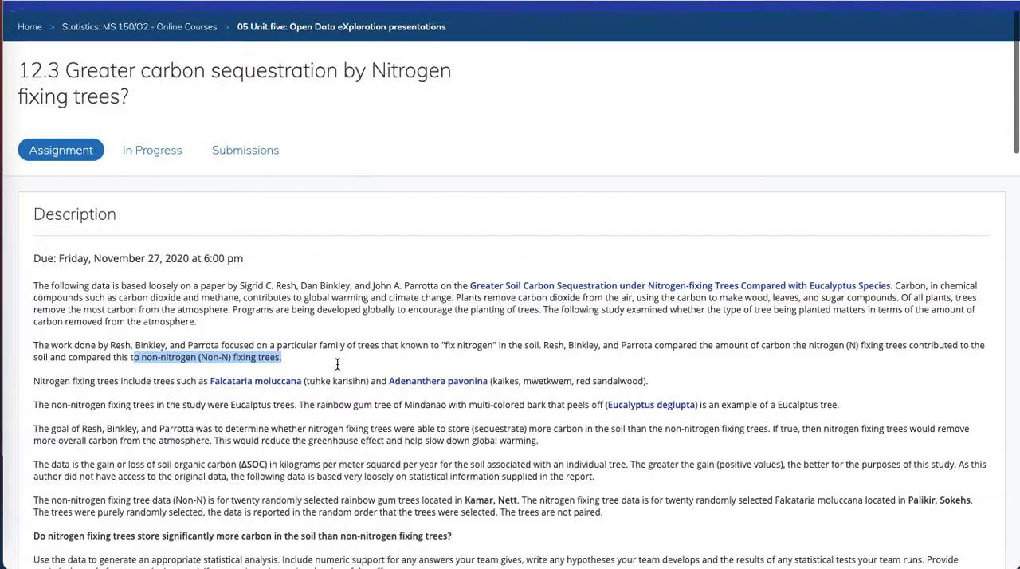
# - Read the assignment description down to the tree-location satellite image and back up
pyautogui.scroll(-3)
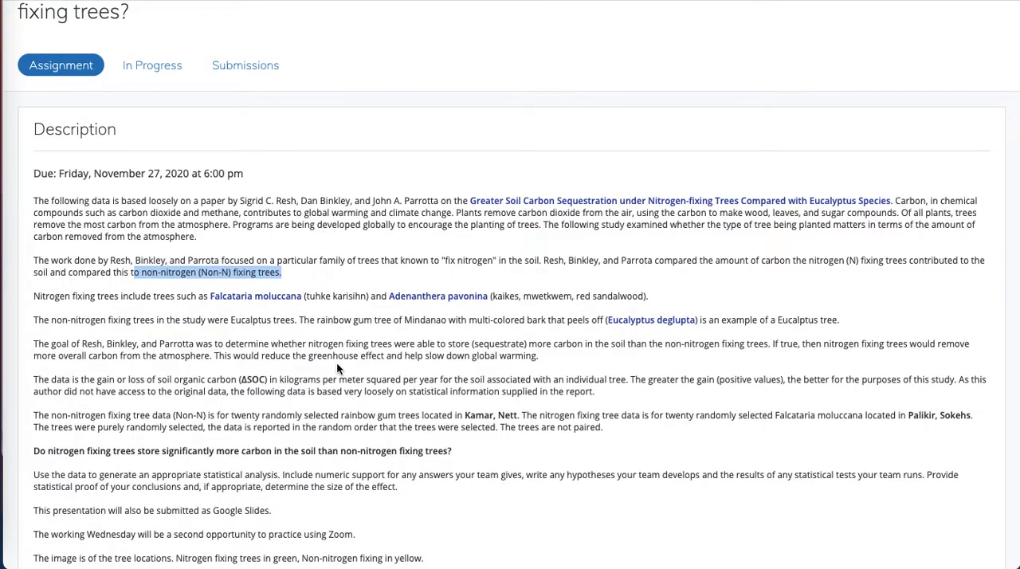
pyautogui.scroll(-3)
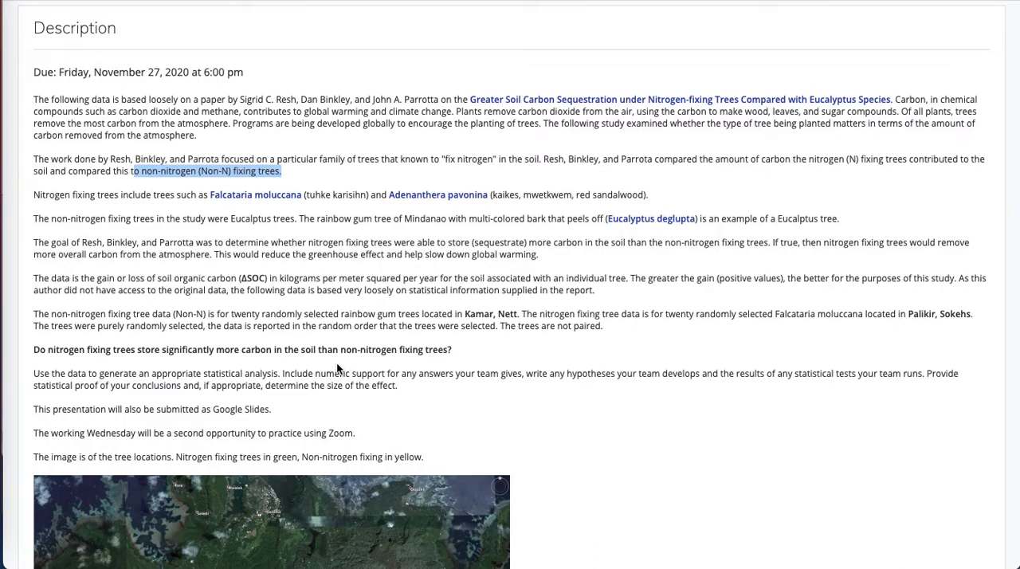
pyautogui.scroll(-3)
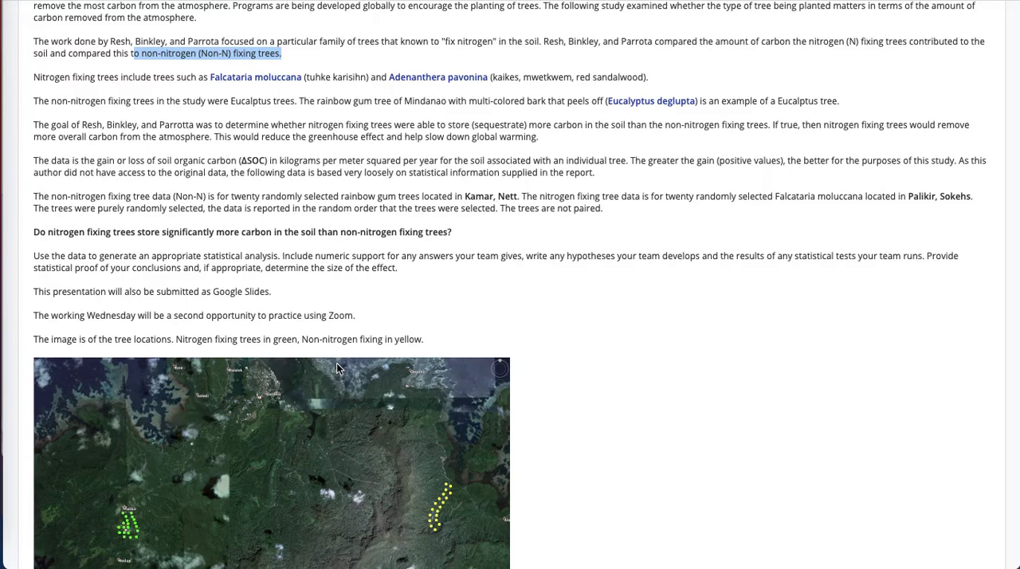
pyautogui.scroll(-3)
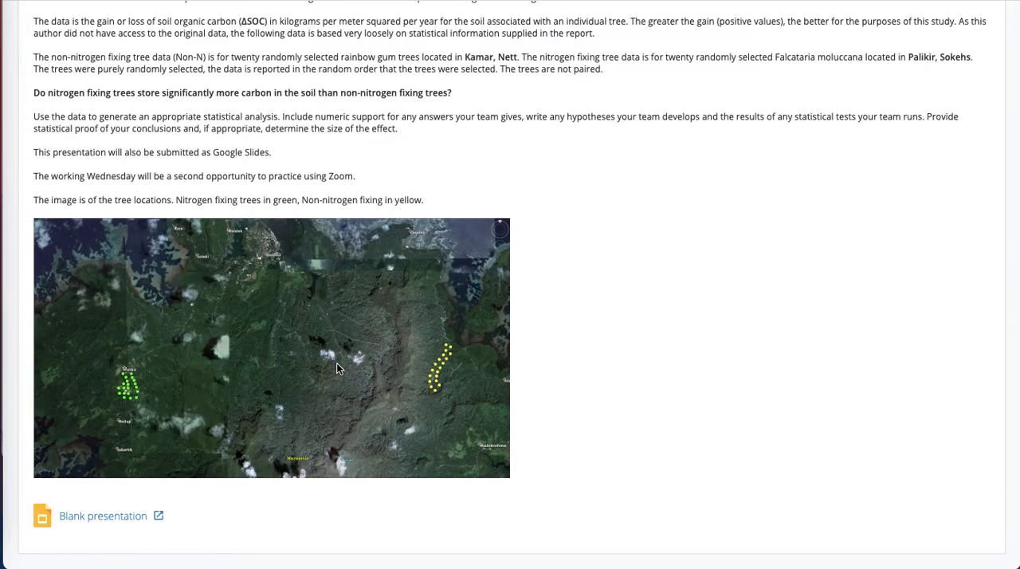
pyautogui.moveTo(452, 354)
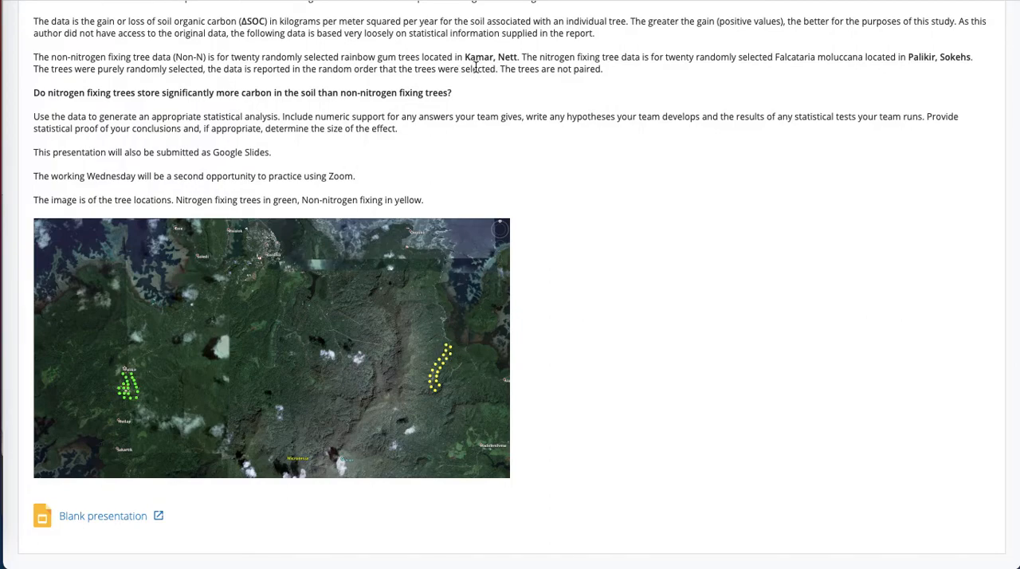
pyautogui.moveTo(191, 61)
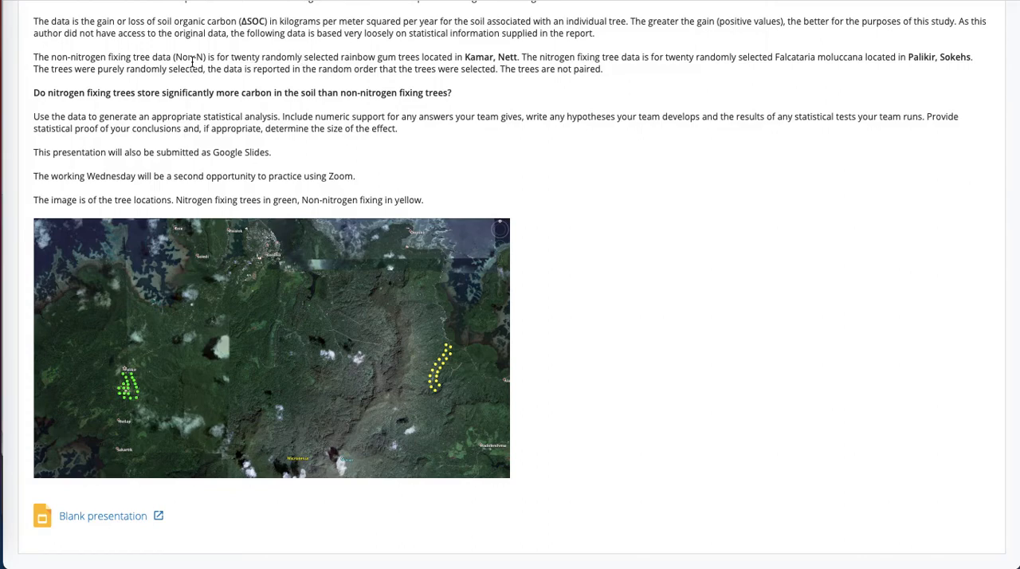
pyautogui.moveTo(497, 52)
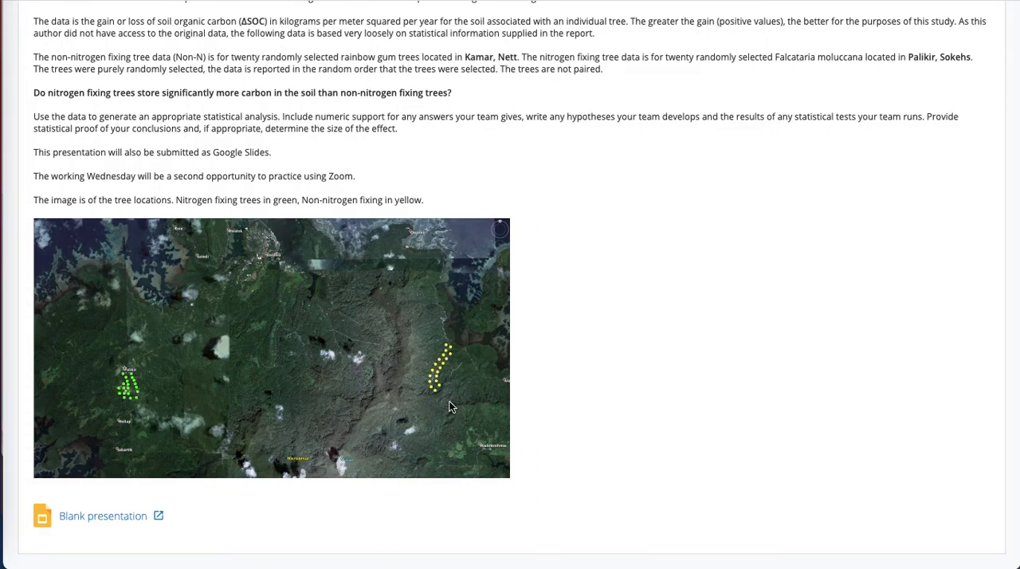
pyautogui.moveTo(437, 318)
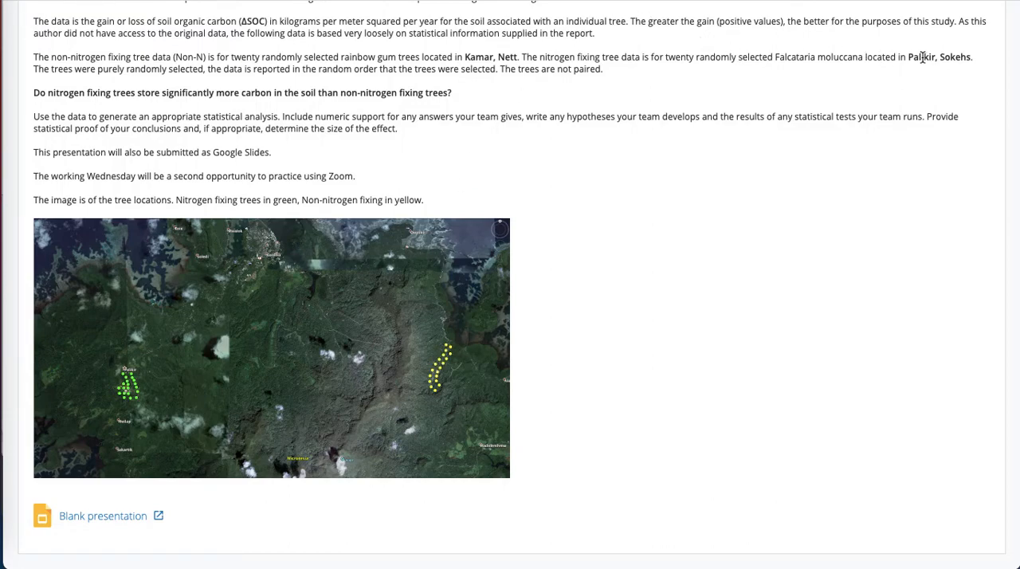
pyautogui.moveTo(368, 204)
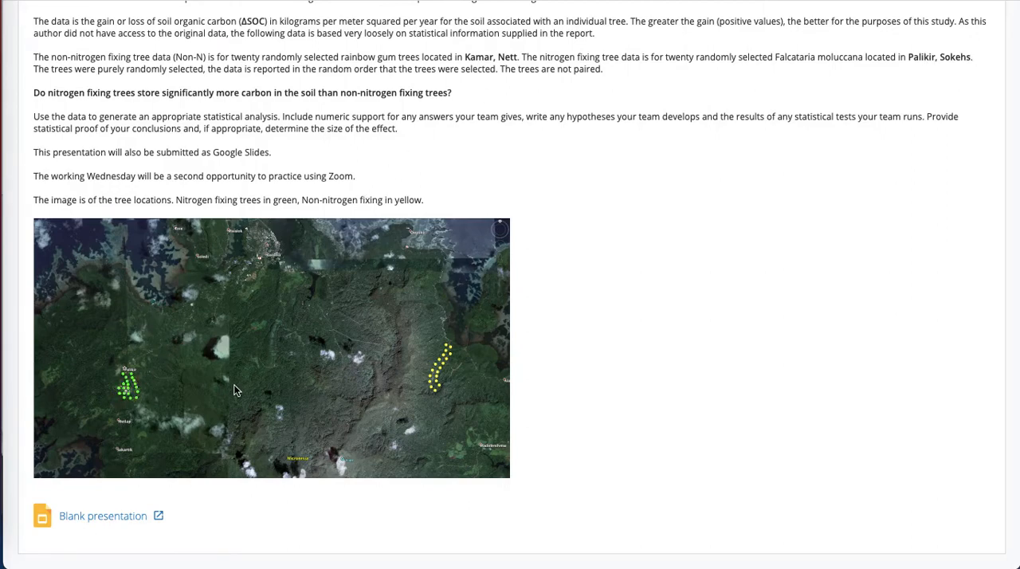
pyautogui.moveTo(402, 383)
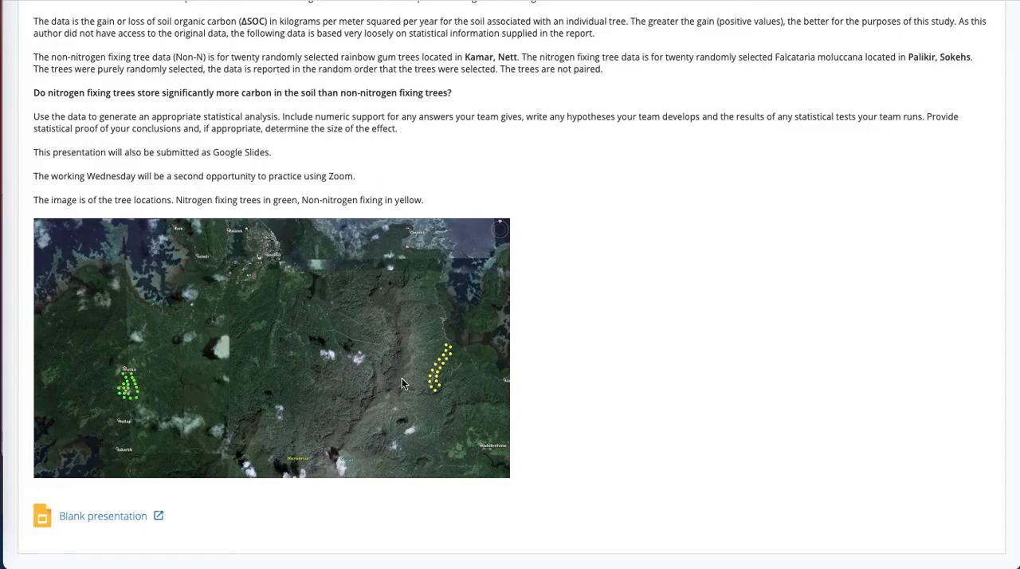
pyautogui.moveTo(443, 386)
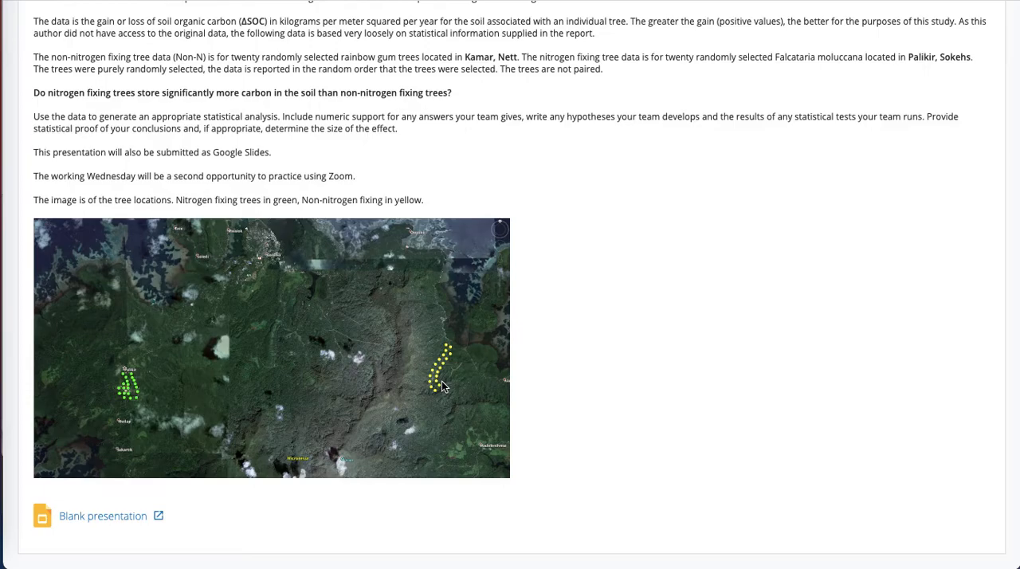
pyautogui.scroll(3)
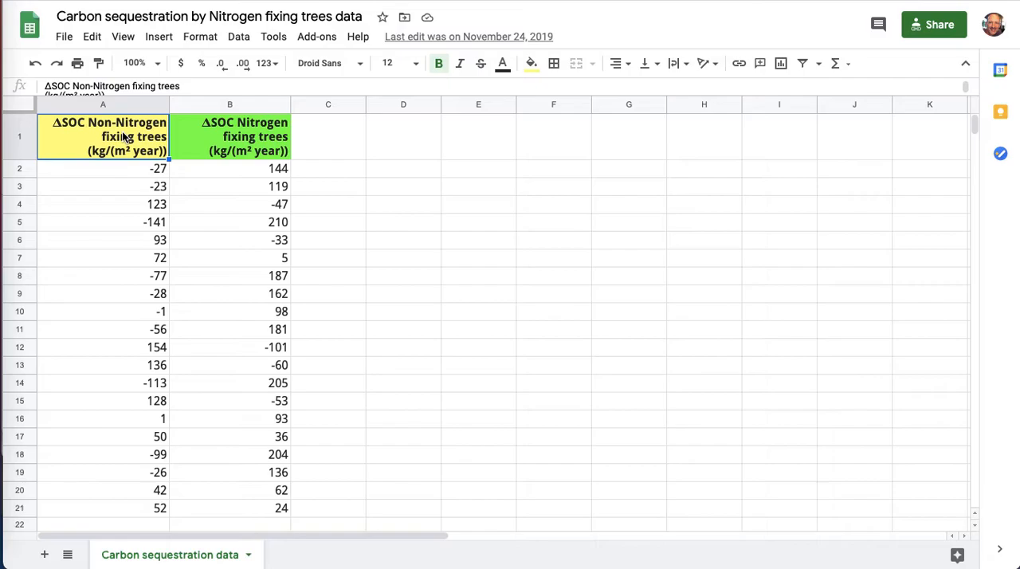
pyautogui.moveTo(126, 331)
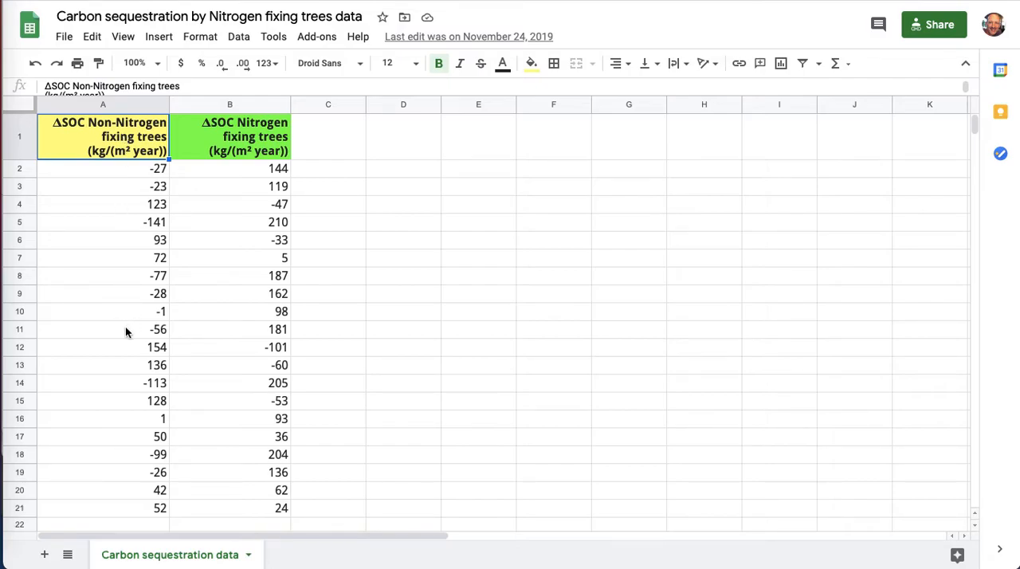
pyautogui.click(229, 137)
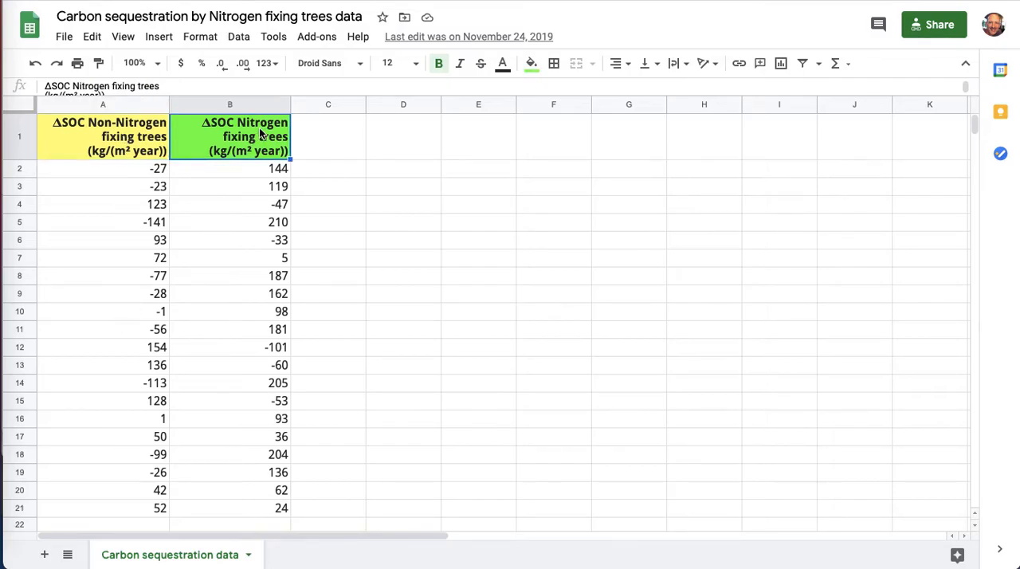
pyautogui.moveTo(236, 217)
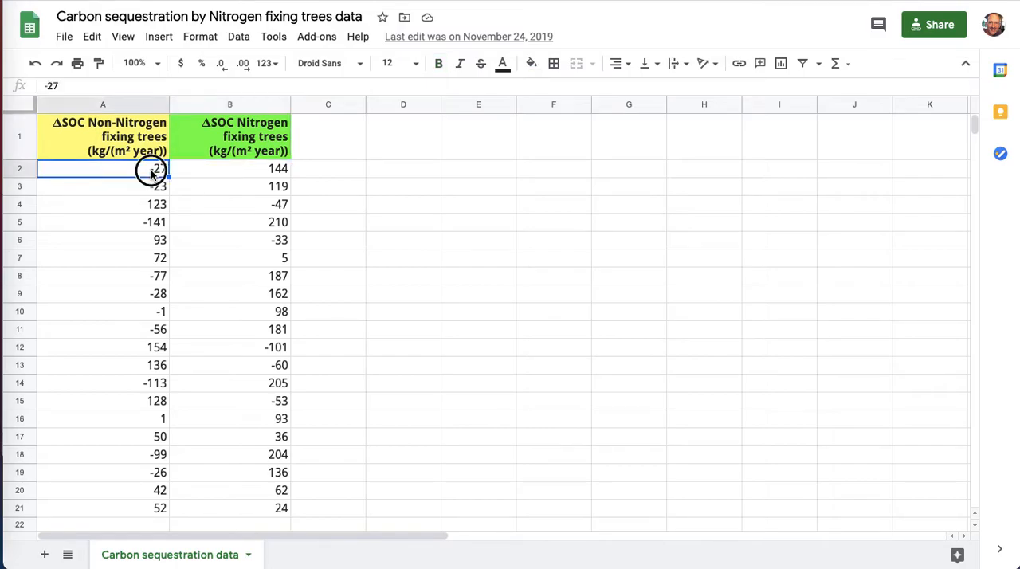
pyautogui.moveTo(102, 169); pyautogui.dragTo(102, 507)
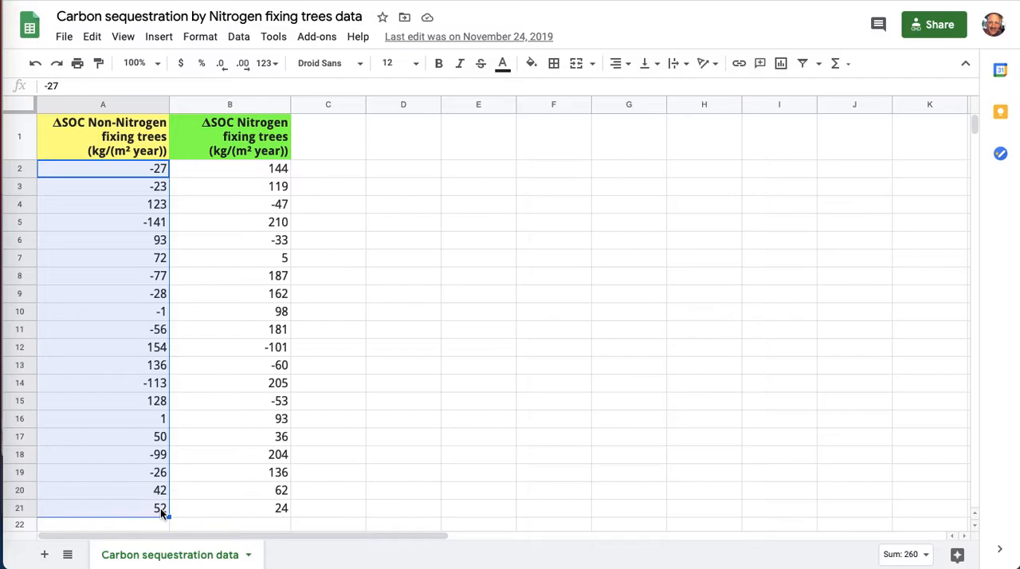
pyautogui.moveTo(172, 478)
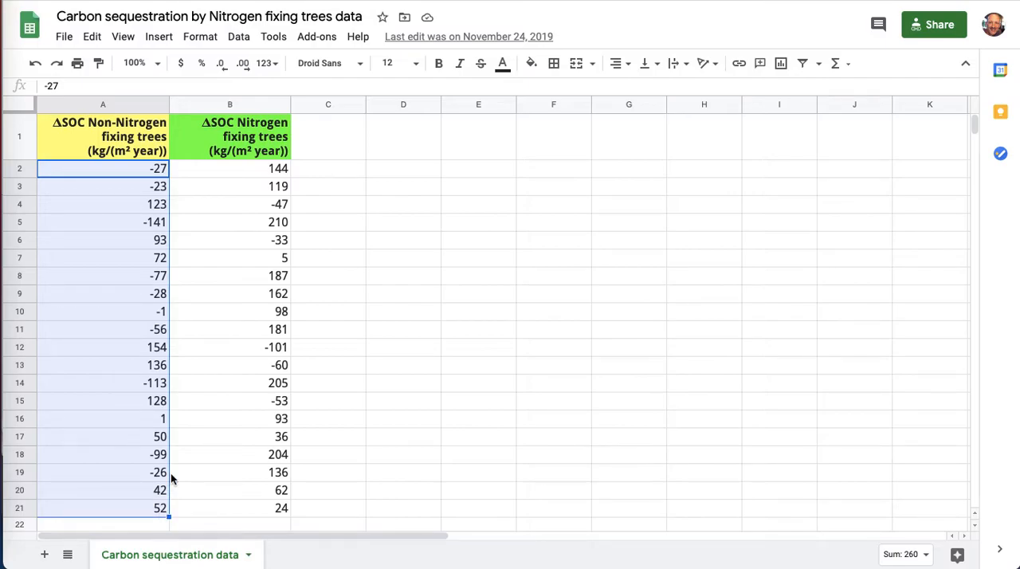
pyautogui.click(230, 169)
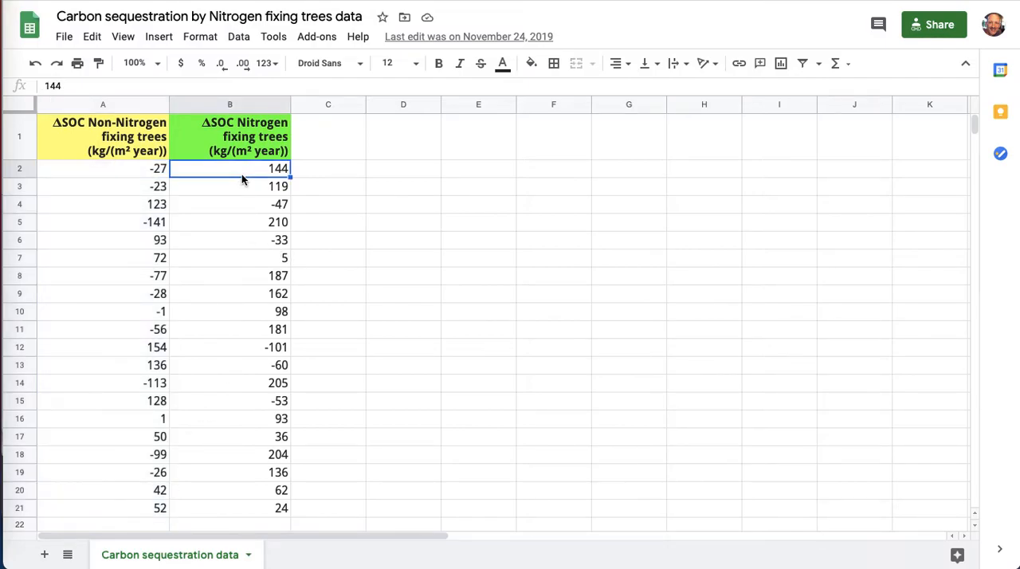
pyautogui.moveTo(230, 169); pyautogui.dragTo(230, 507)
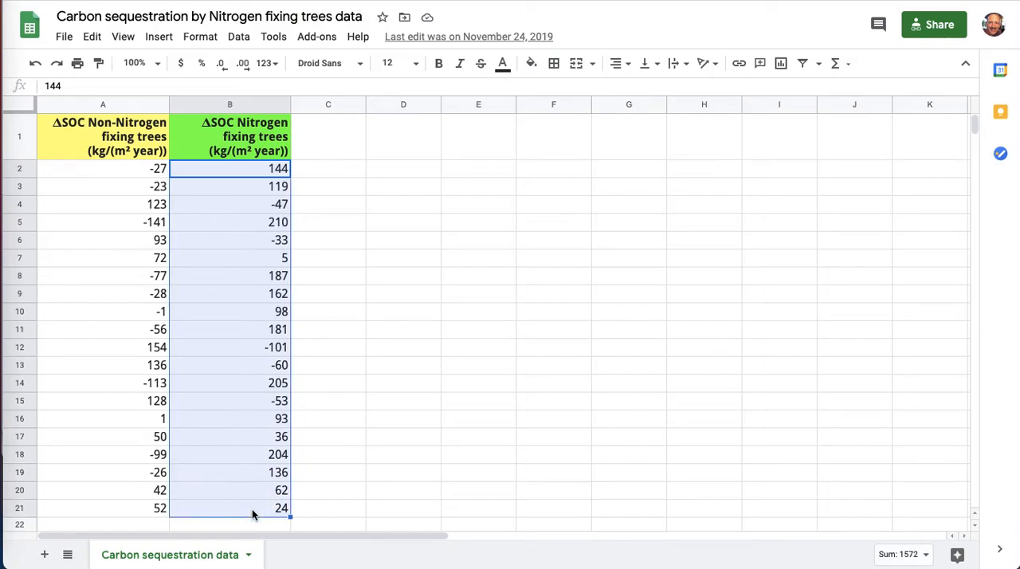
pyautogui.click(229, 311)
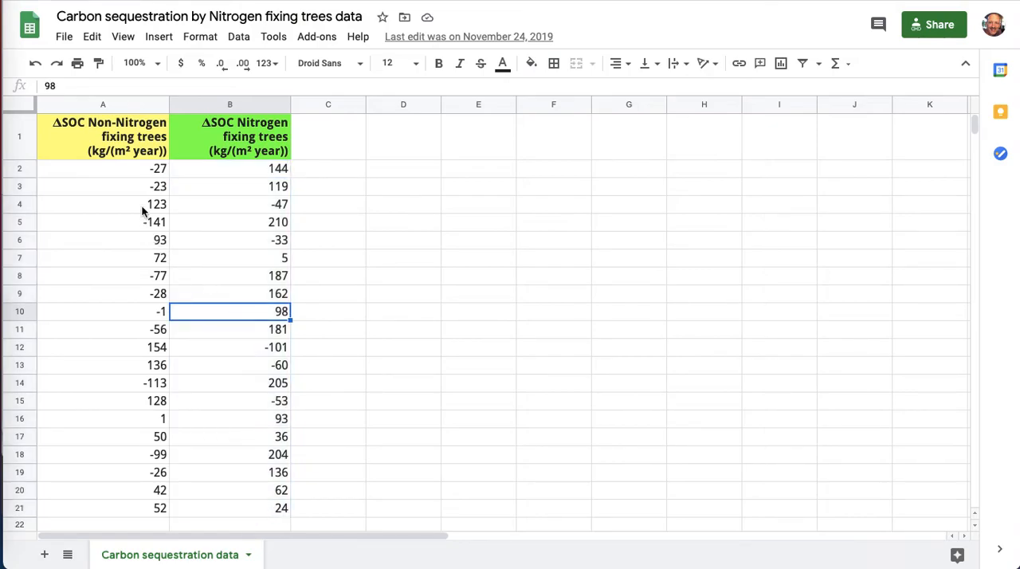
pyautogui.click(102, 204)
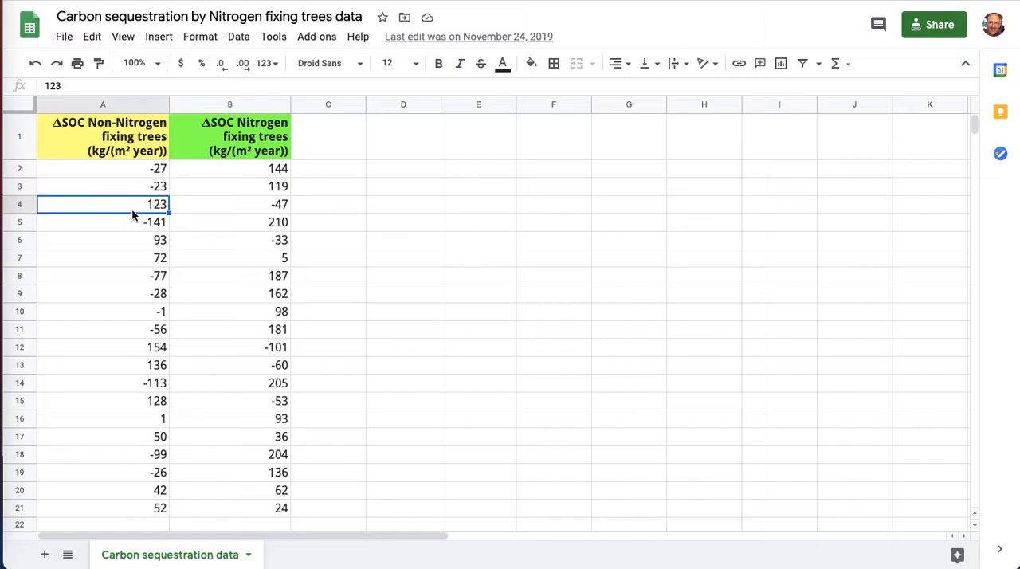
pyautogui.click(102, 221)
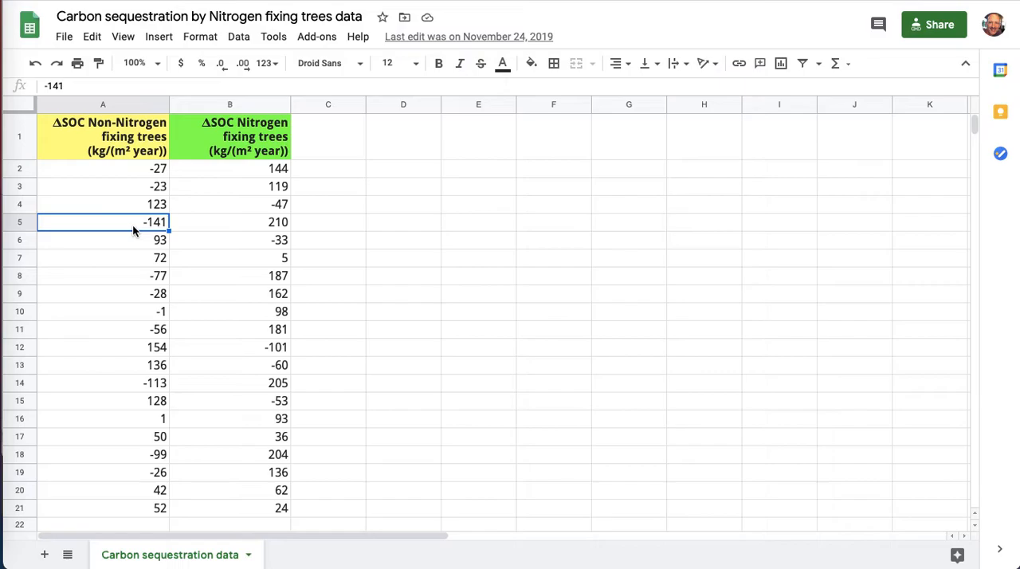
pyautogui.click(102, 346)
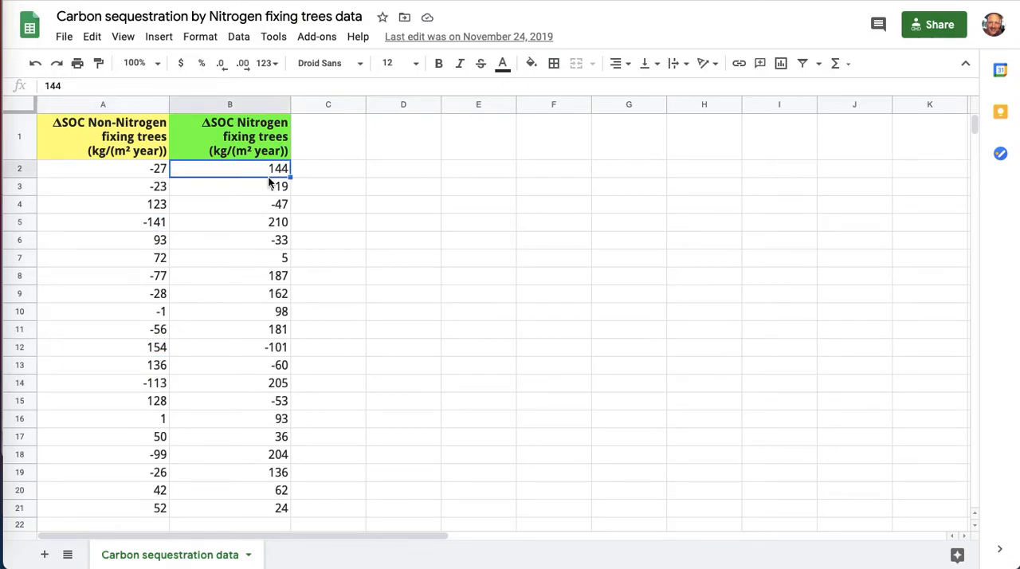
pyautogui.click(230, 185)
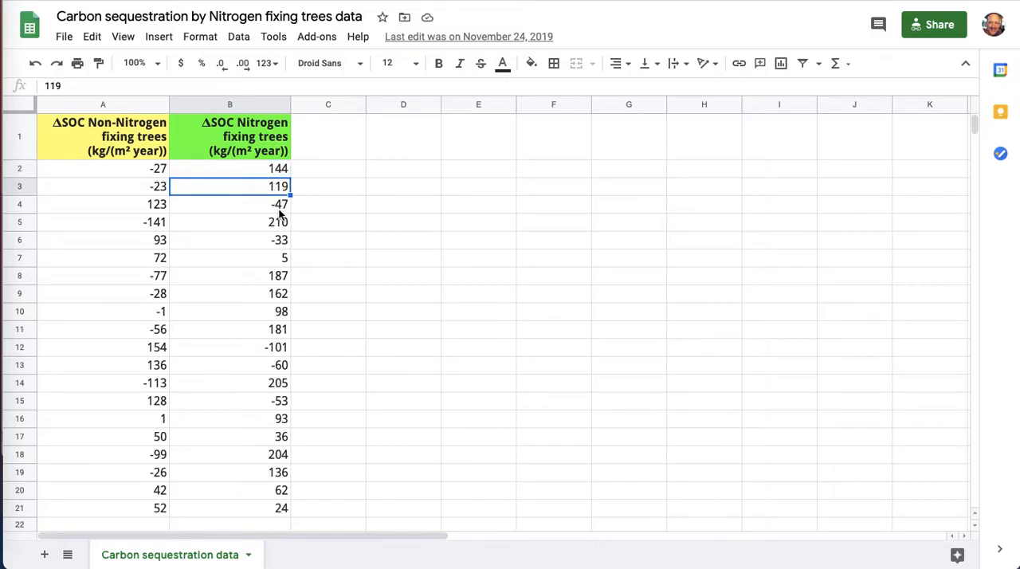
pyautogui.click(229, 239)
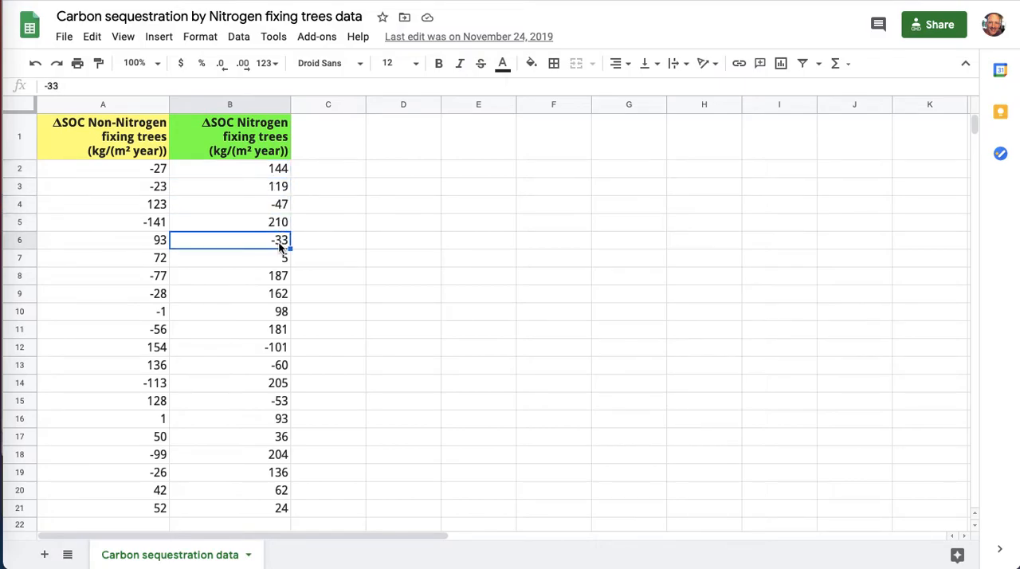
pyautogui.click(230, 274)
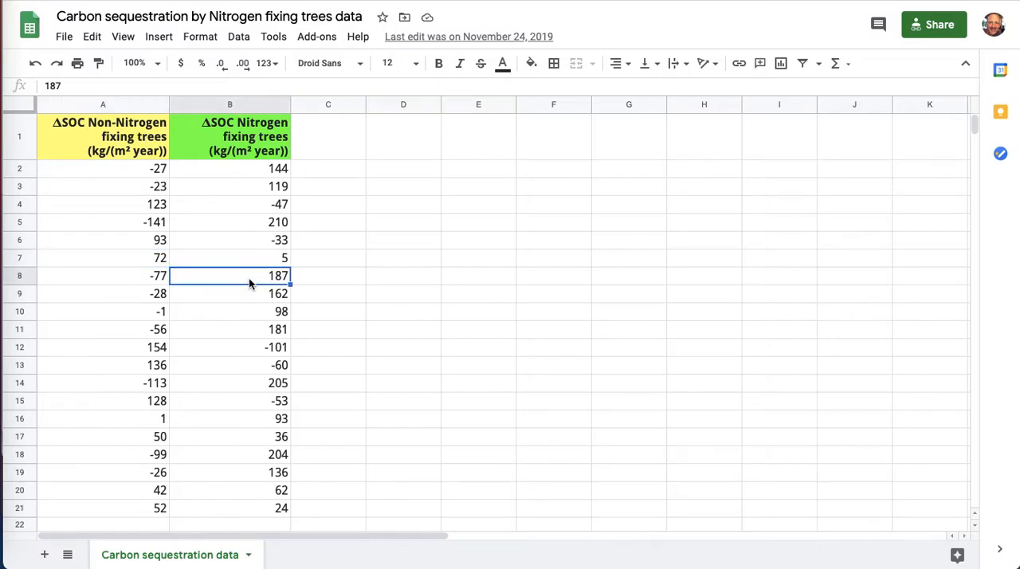
pyautogui.moveTo(118, 309)
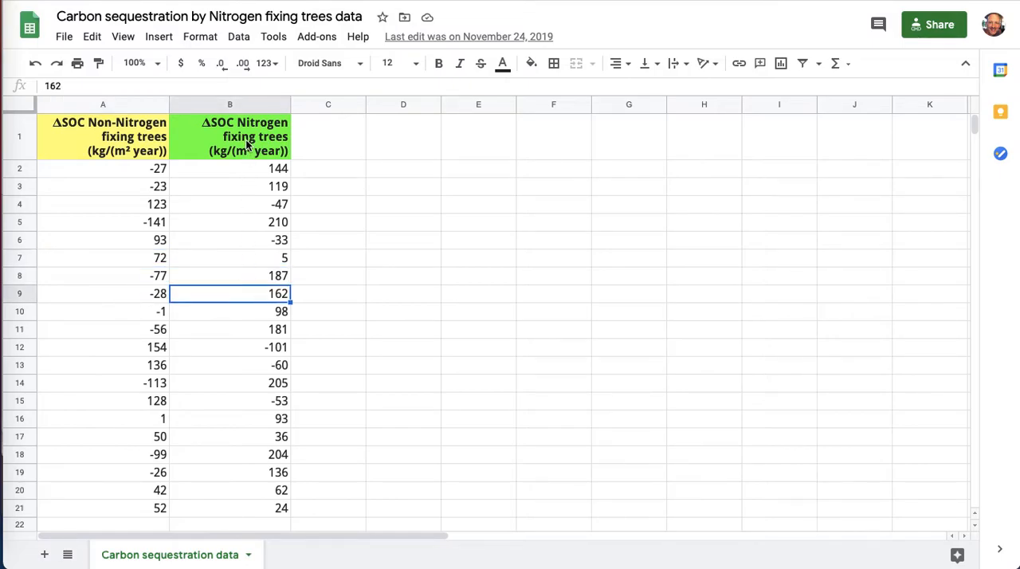
pyautogui.click(230, 137)
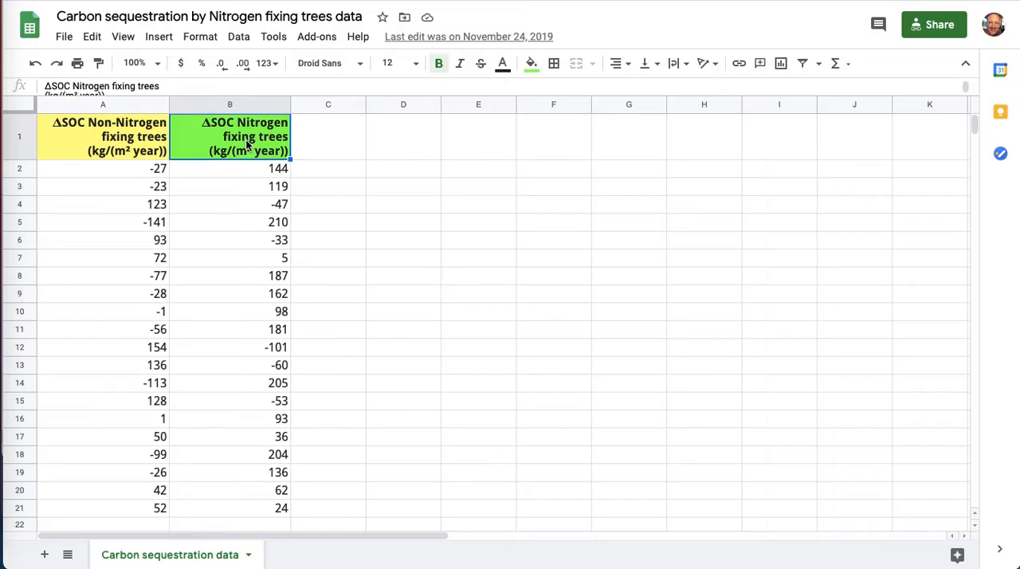
pyautogui.click(229, 239)
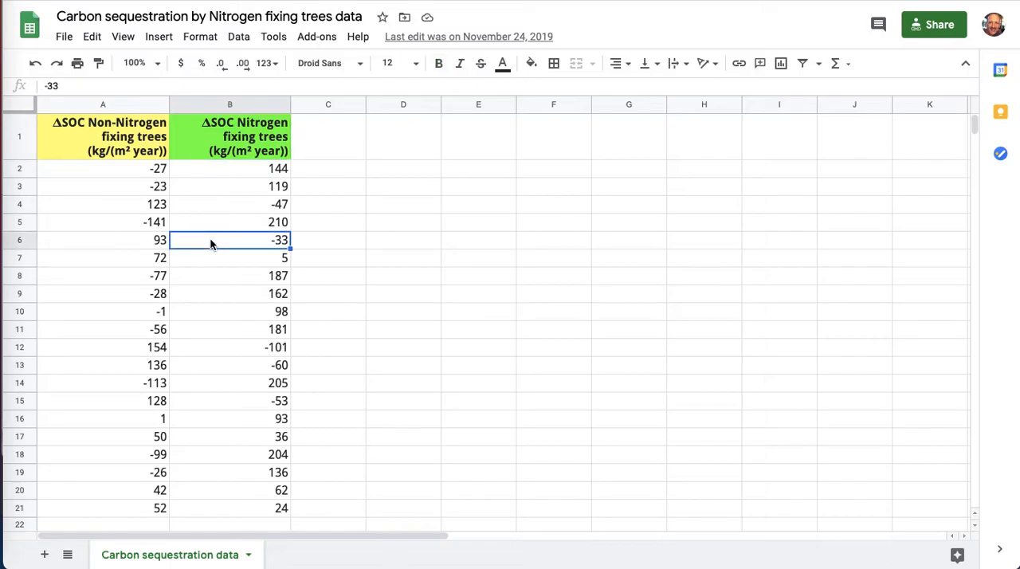
pyautogui.click(230, 346)
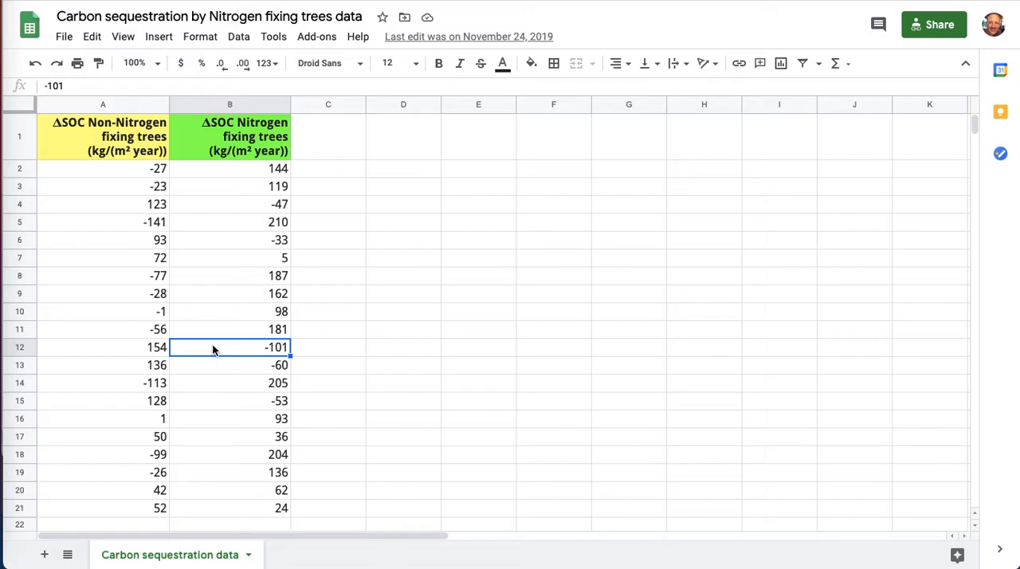
pyautogui.click(102, 346)
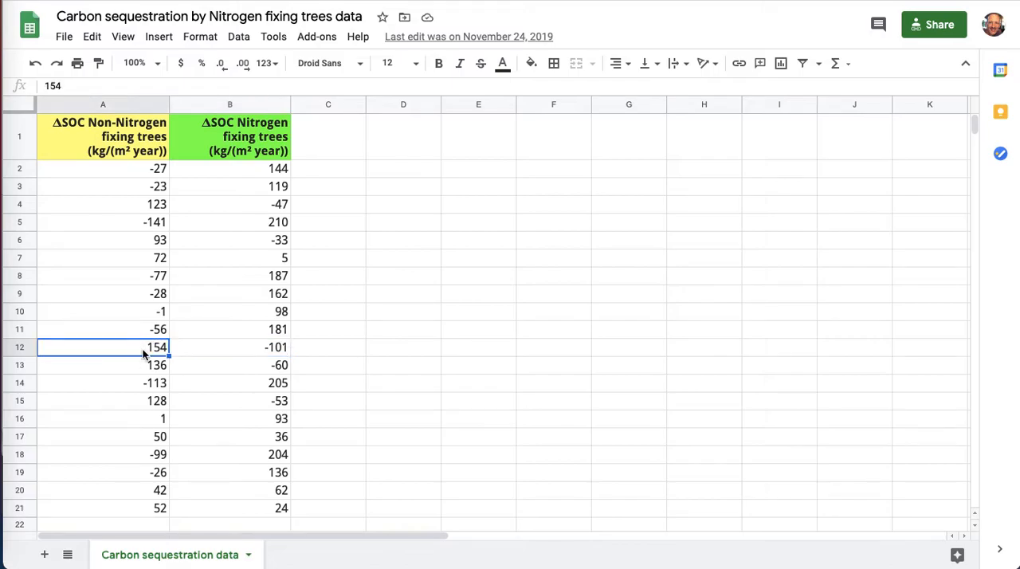
pyautogui.click(230, 346)
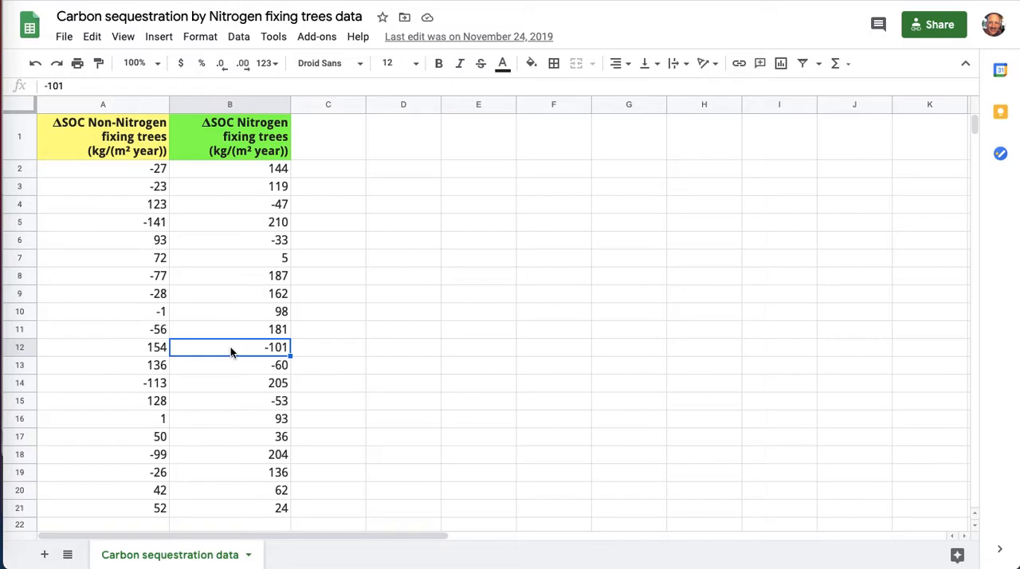
pyautogui.click(102, 137)
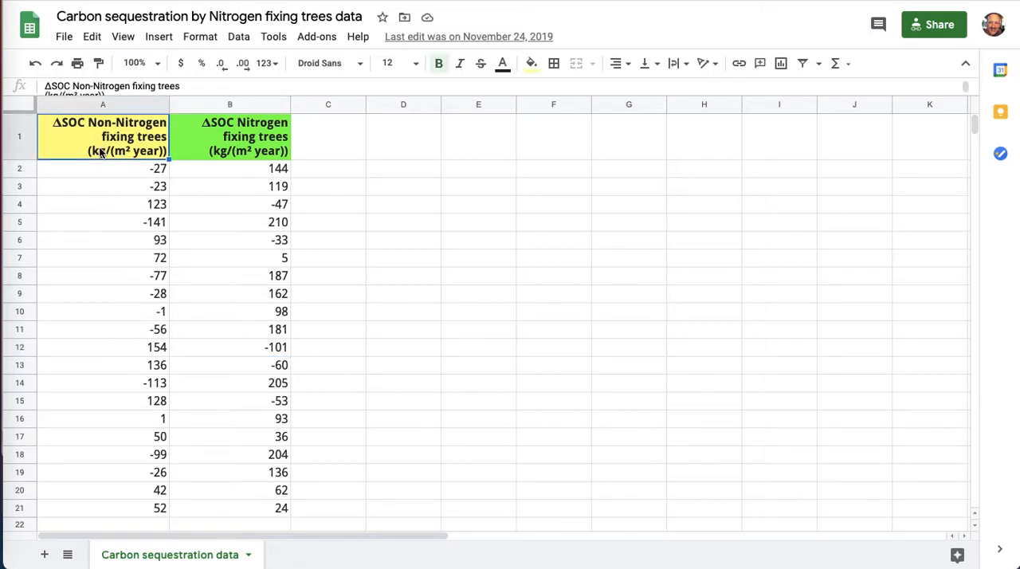
pyautogui.click(102, 365)
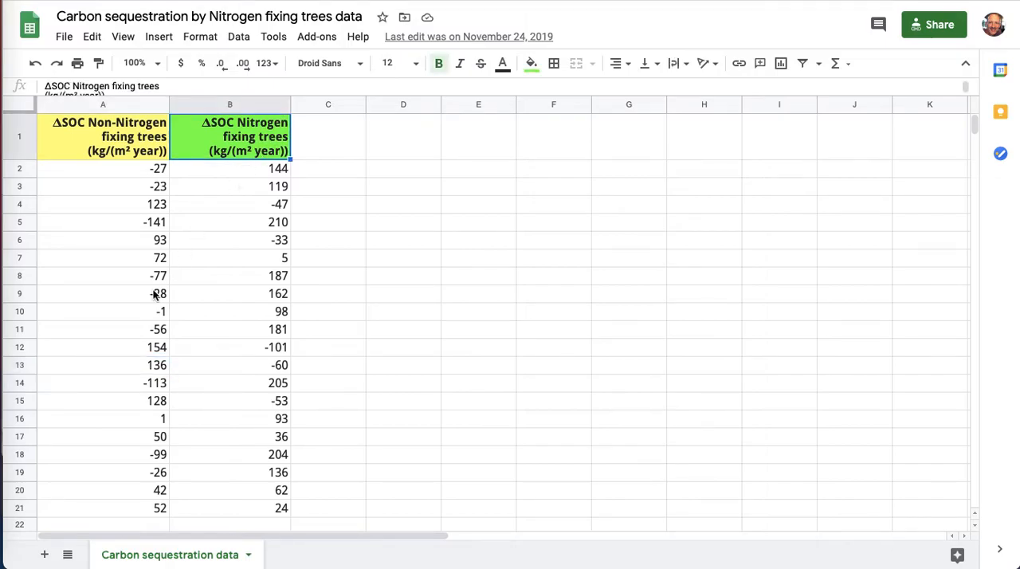
pyautogui.click(230, 311)
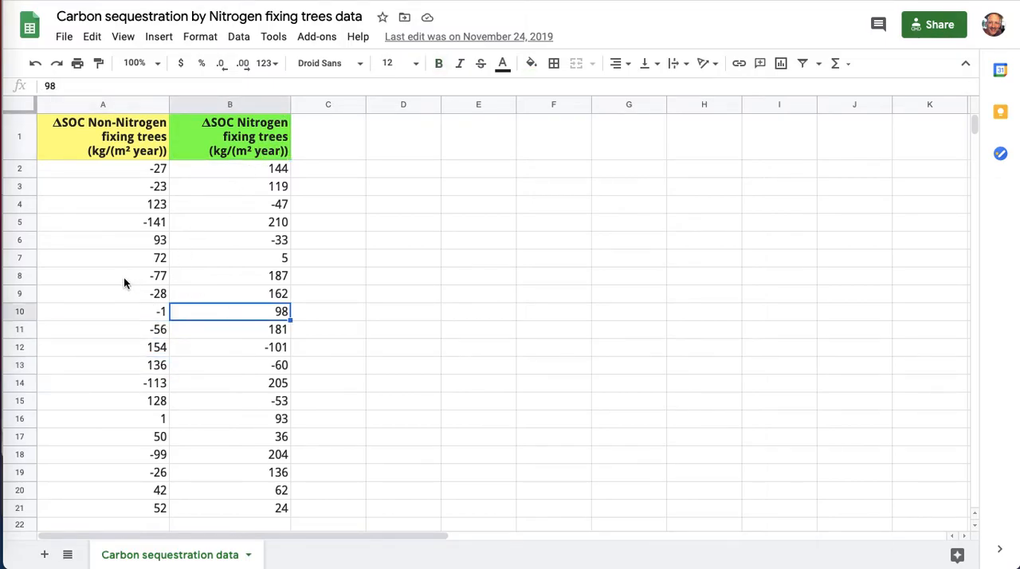
pyautogui.click(102, 274)
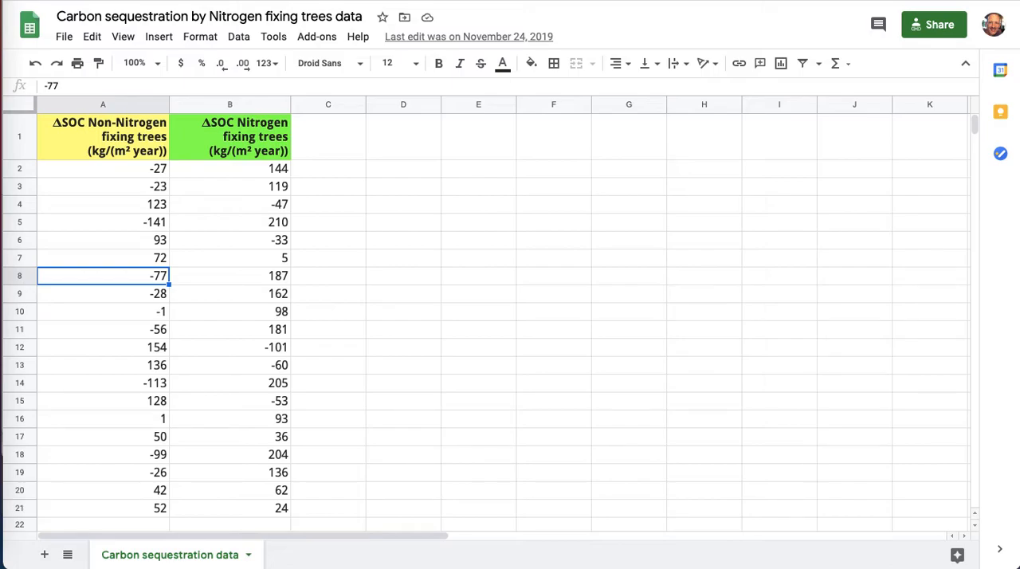
# - Point out ΔSOC values 187, 119, 136, -113 and 144 across columns A and B
pyautogui.click(230, 274)
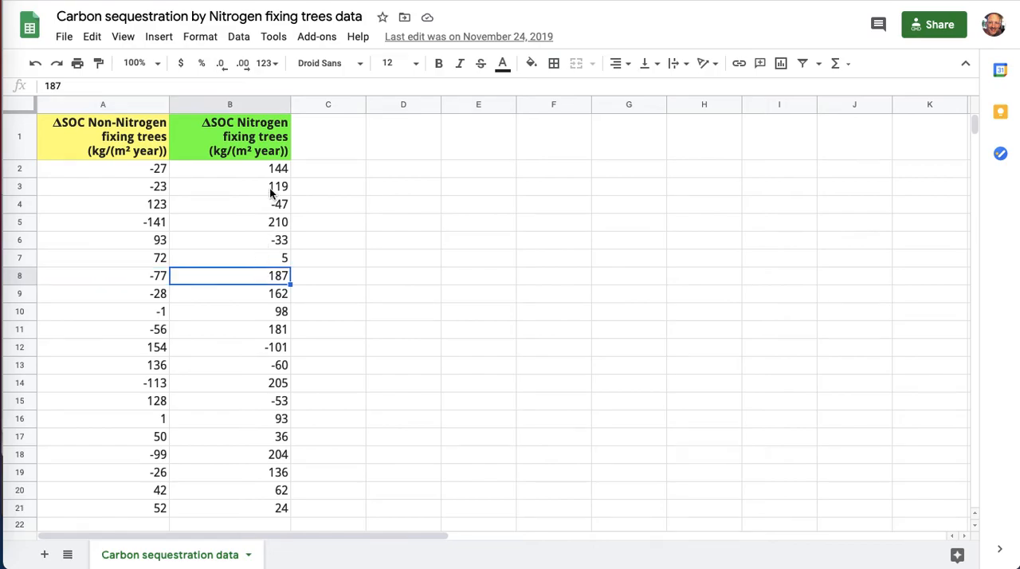
pyautogui.click(229, 185)
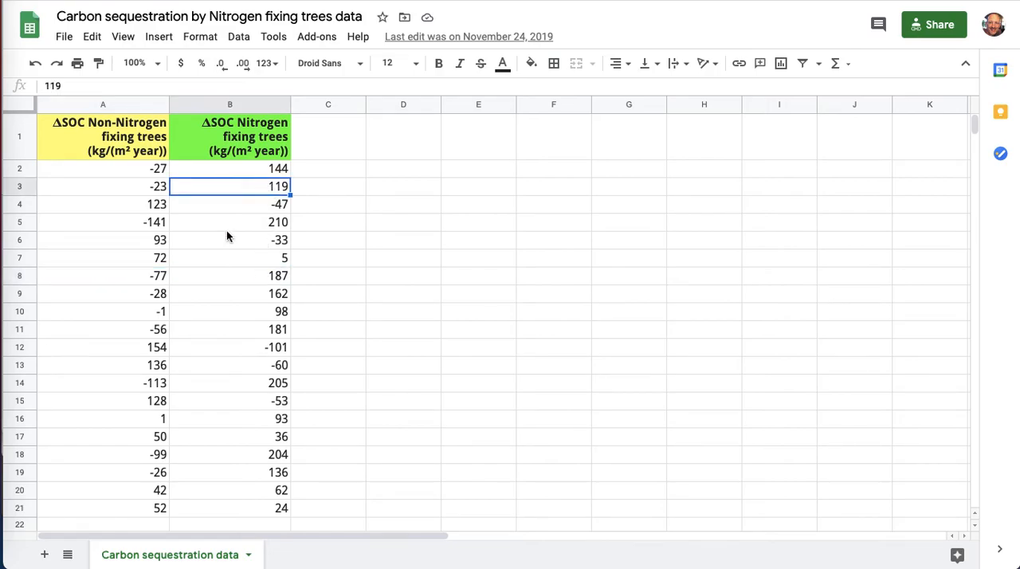
pyautogui.click(102, 365)
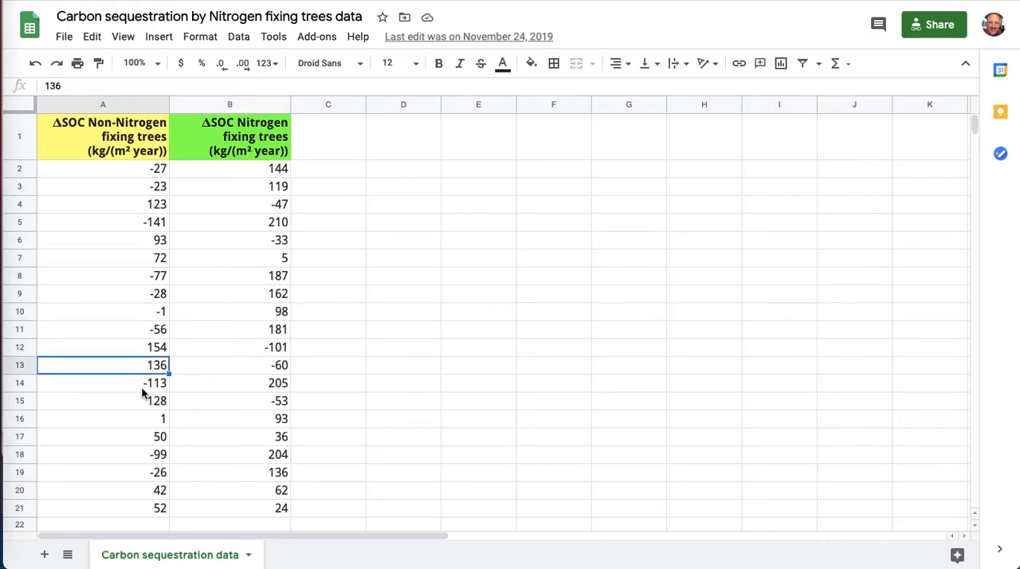
pyautogui.click(102, 383)
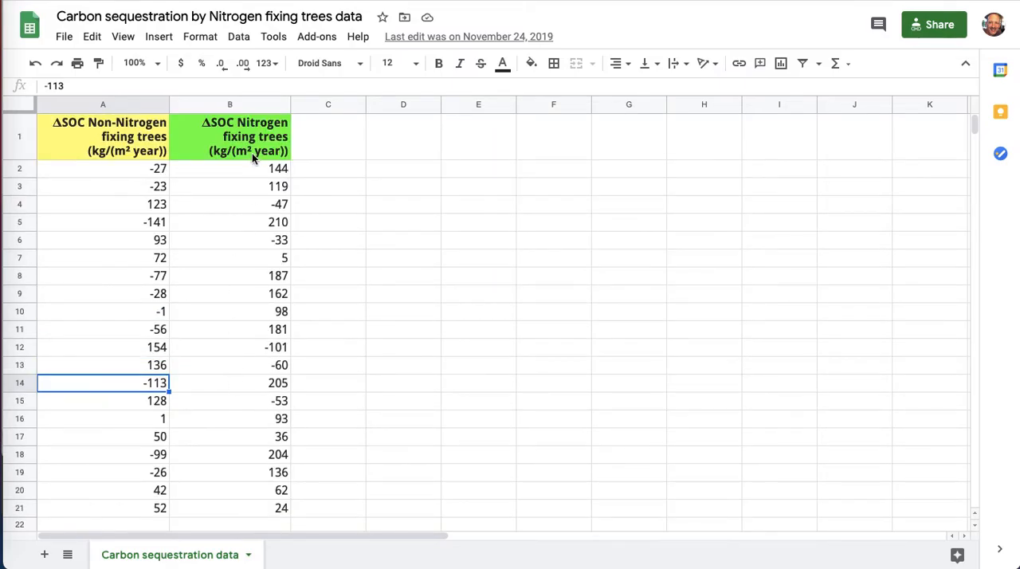
pyautogui.click(230, 169)
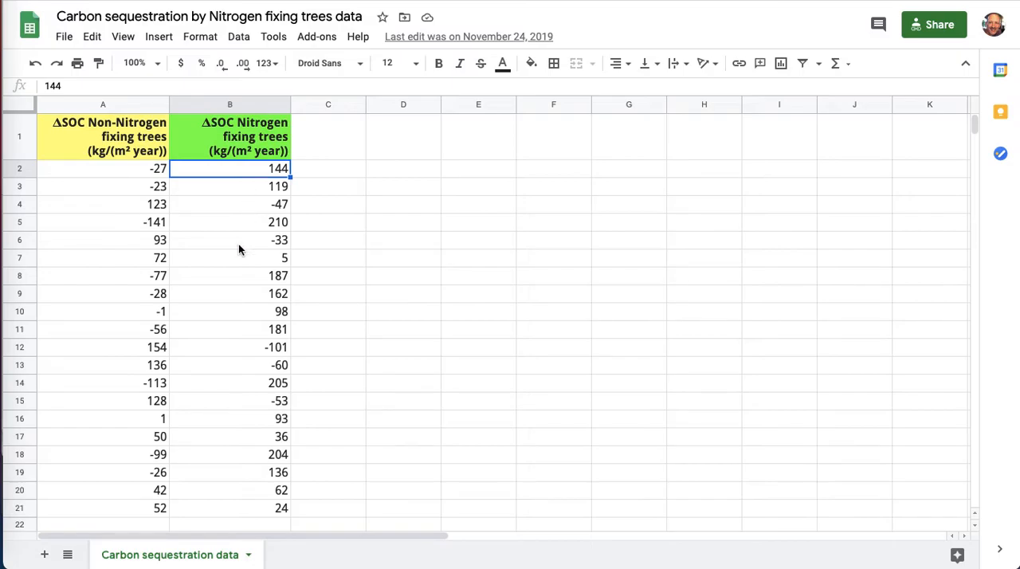
# - Point out ΔSOC values 72, 162, 5 and -60, ending on 136 in A13
pyautogui.click(102, 258)
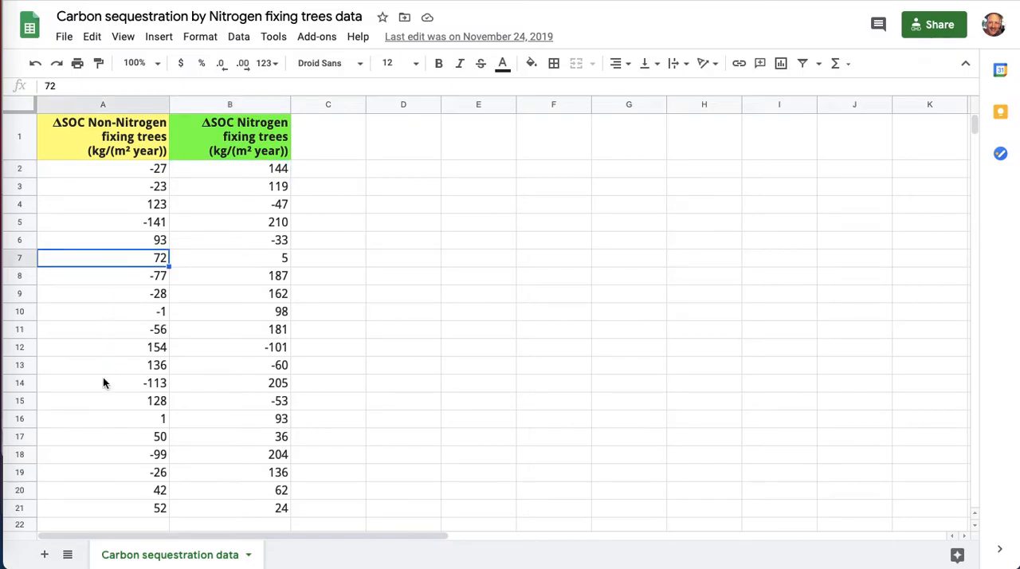
pyautogui.click(230, 293)
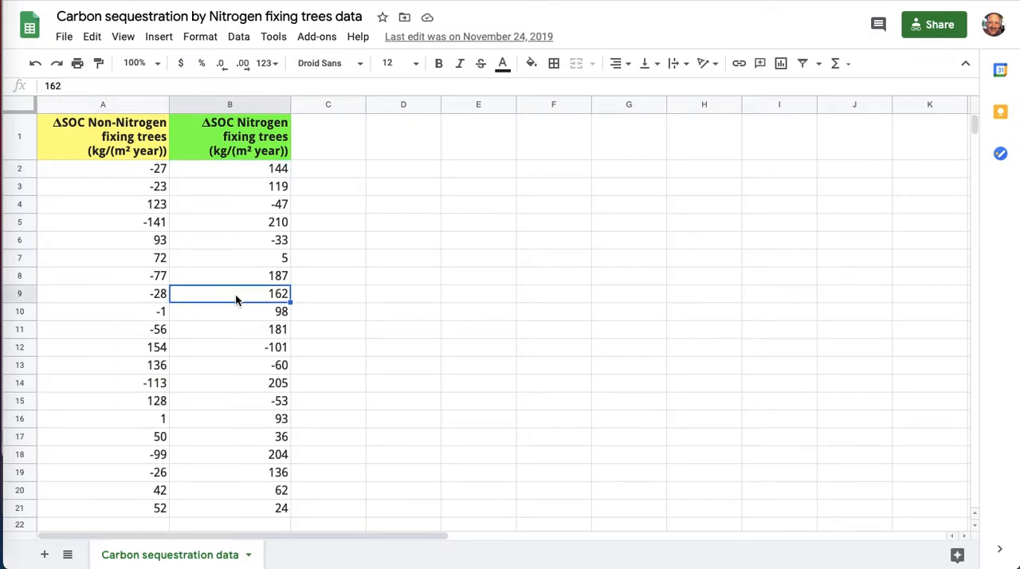
pyautogui.click(230, 259)
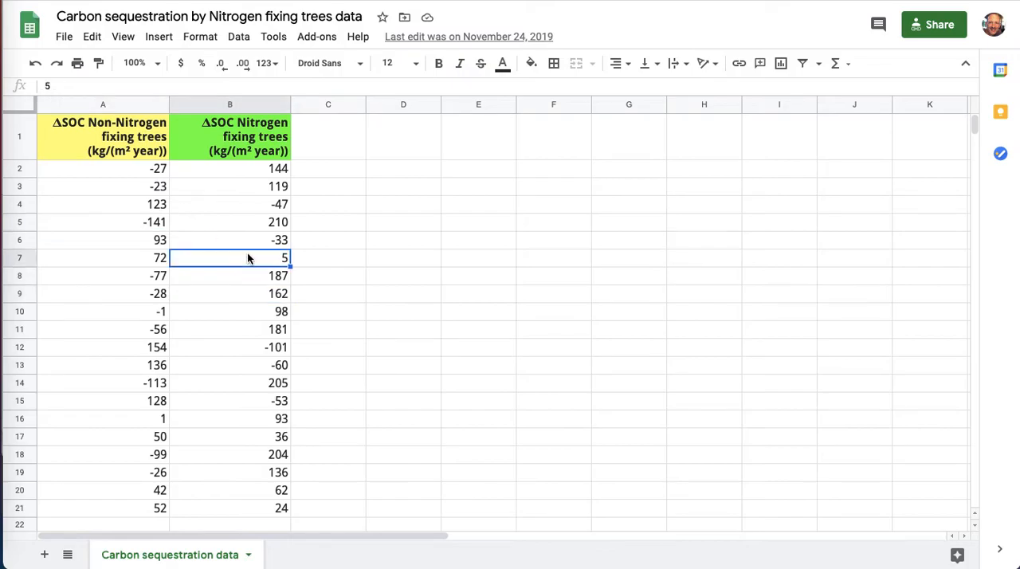
pyautogui.click(256, 365)
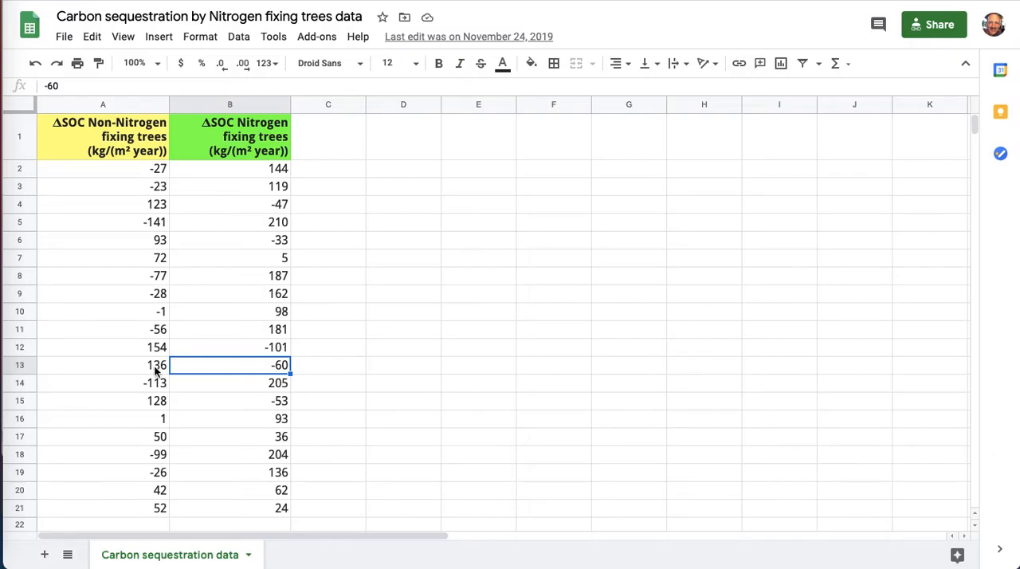
pyautogui.click(102, 365)
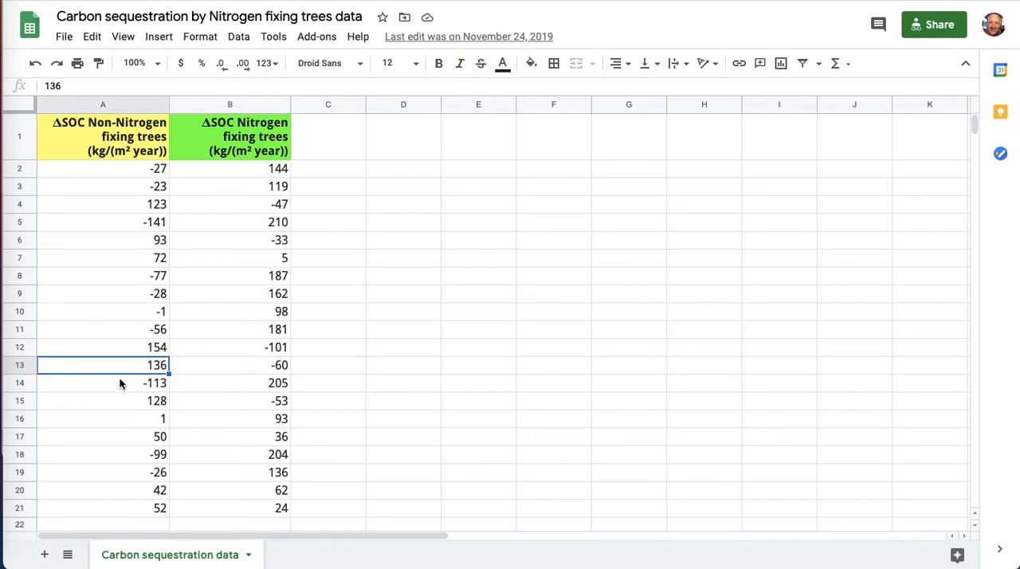
pyautogui.moveTo(131, 258)
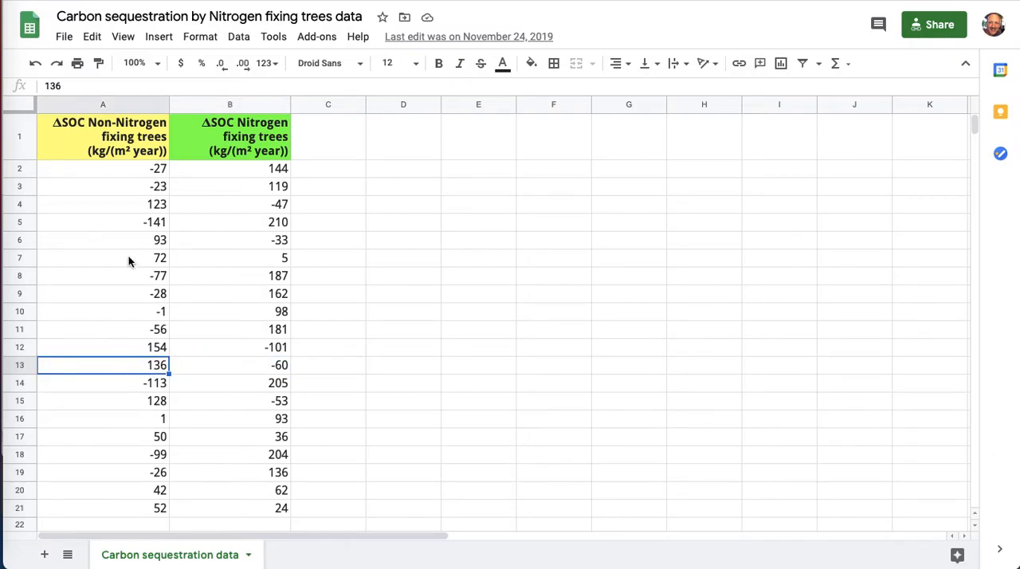
pyautogui.moveTo(143, 176)
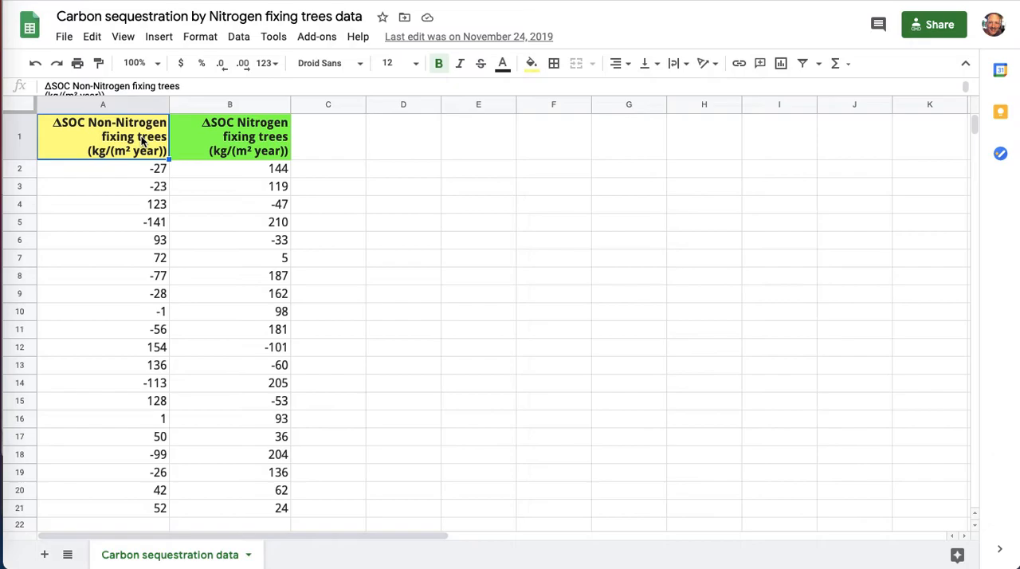
pyautogui.moveTo(167, 297)
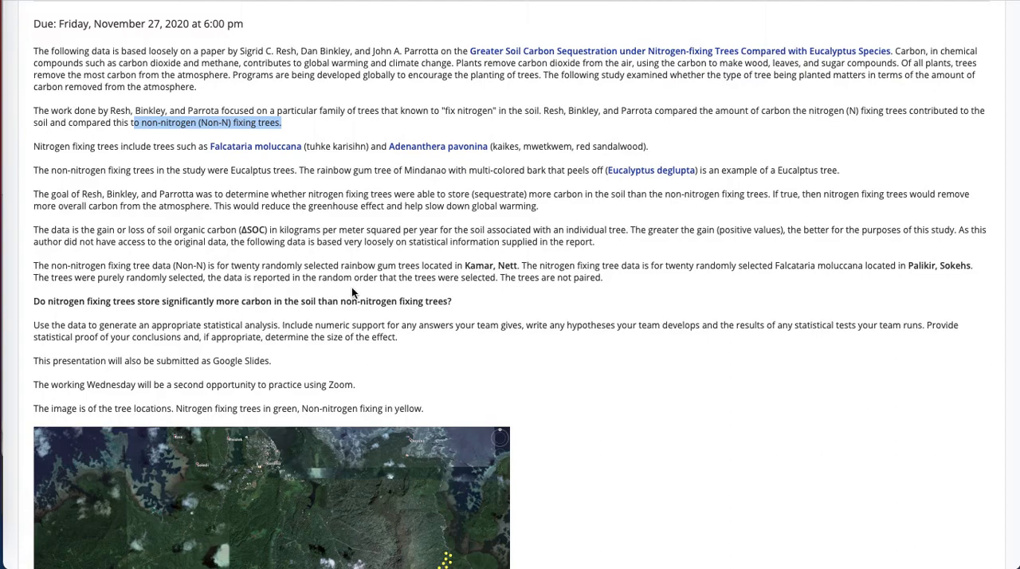
# - Review the assignment's Rubric and Attachments, then return to the carbon sequestration spreadsheet
pyautogui.scroll(-3)
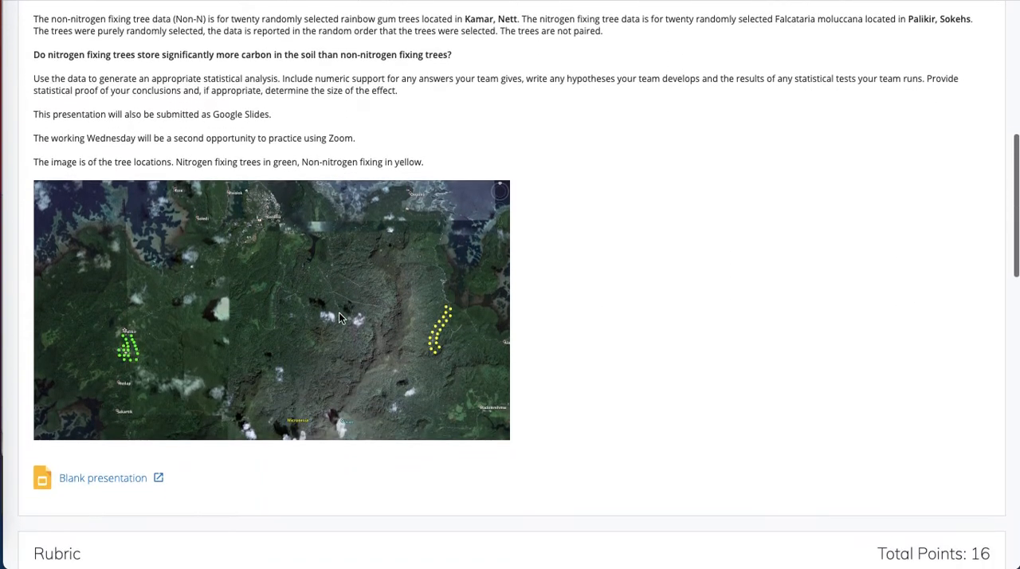
pyautogui.scroll(-3)
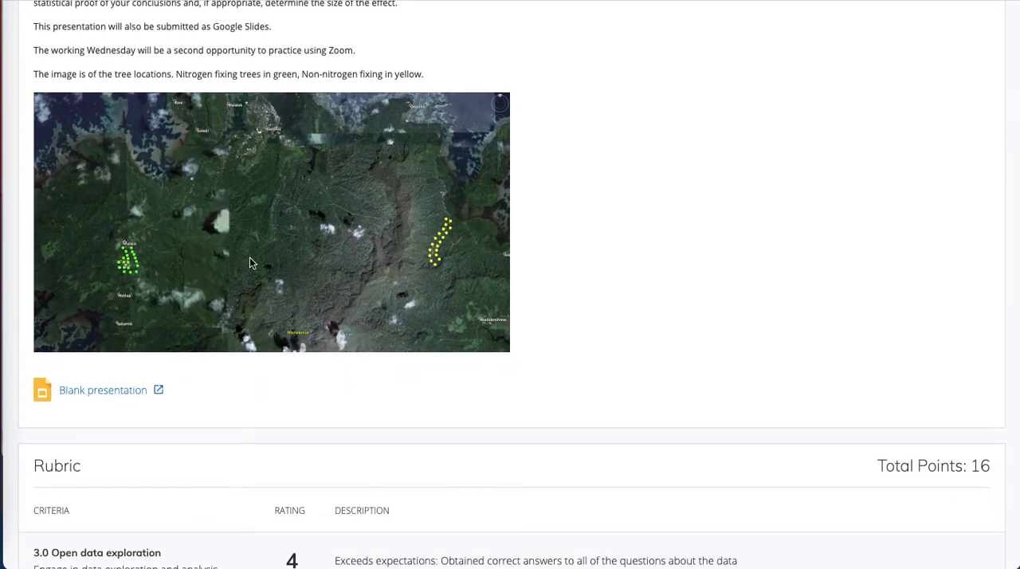
pyautogui.scroll(-3)
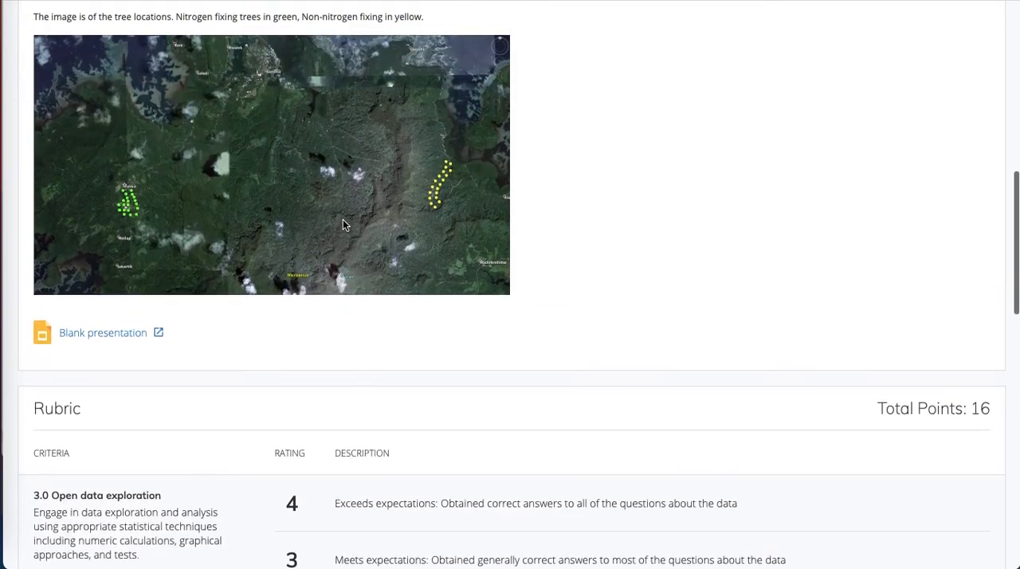
pyautogui.scroll(-3)
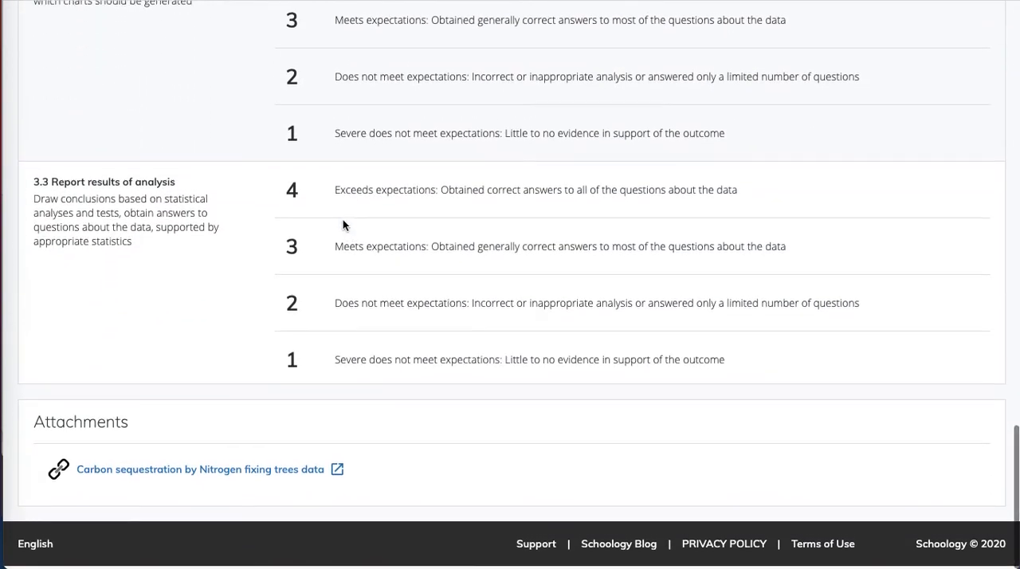
pyautogui.click(201, 469)
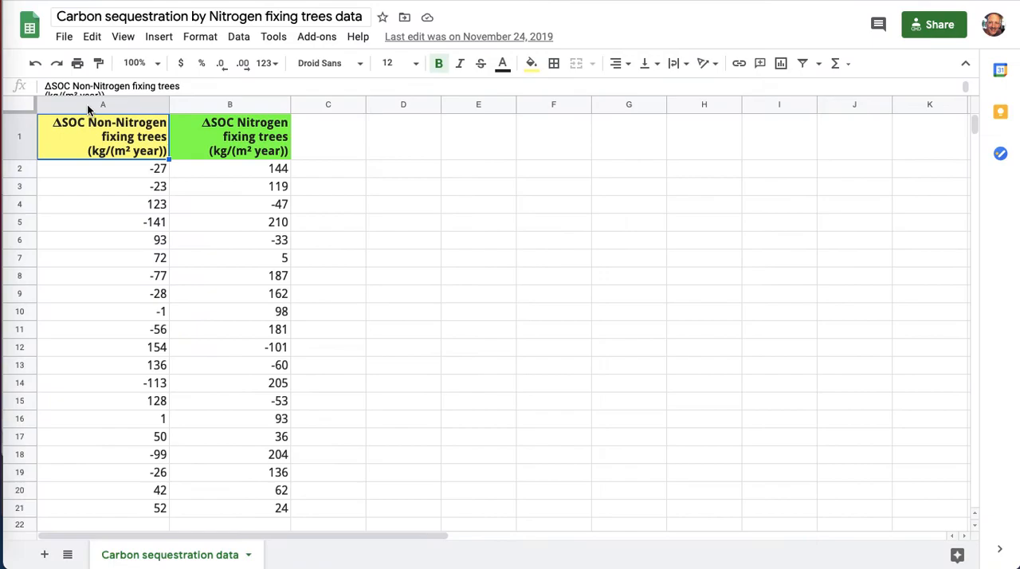
# - Insert a column chart of the Nitrogen-fixing versus Non-Nitrogen ΔSOC values from A1:B21
pyautogui.click(64, 37)
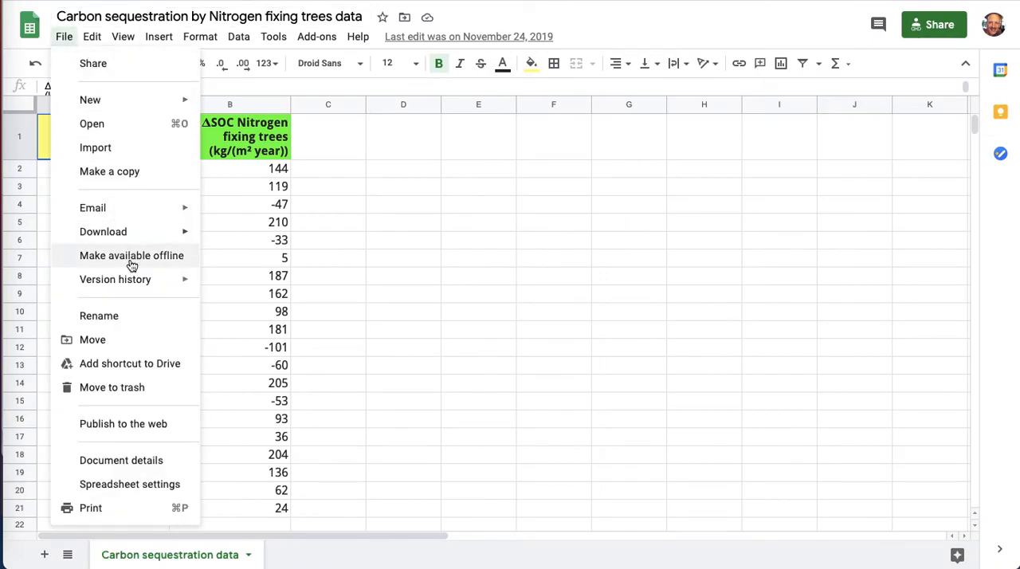
pyautogui.moveTo(131, 182)
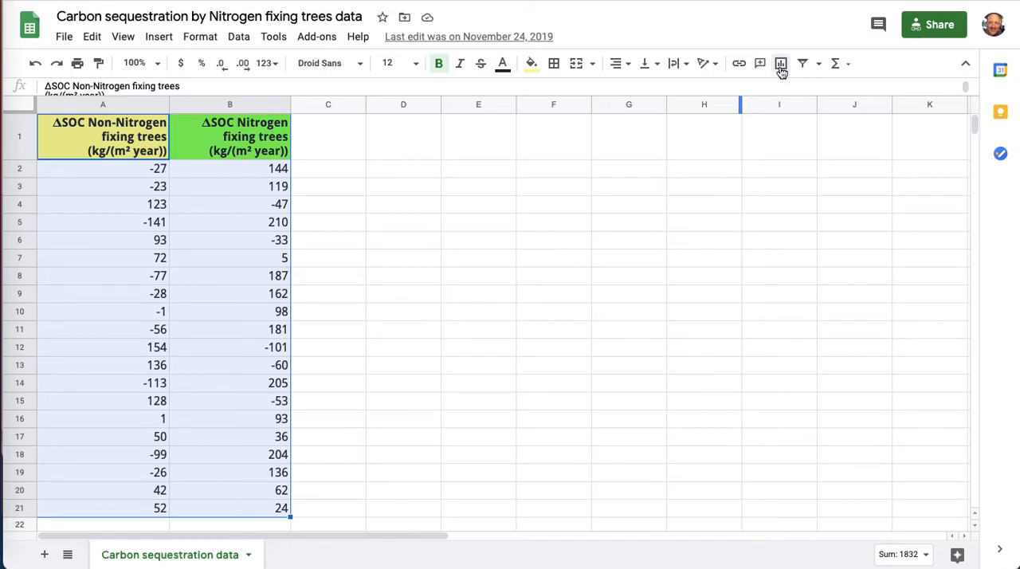
pyautogui.click(781, 64)
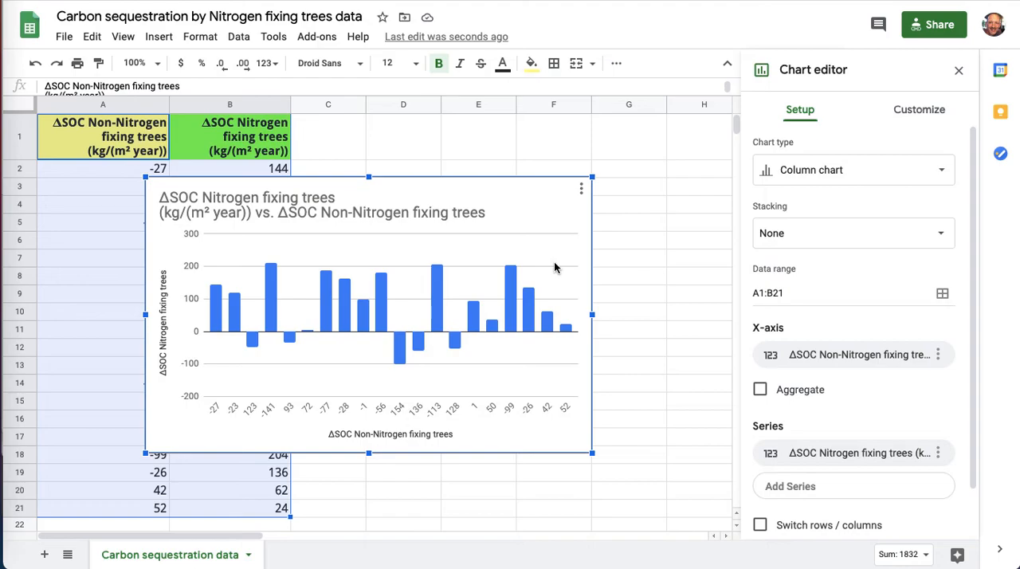
pyautogui.moveTo(265, 414)
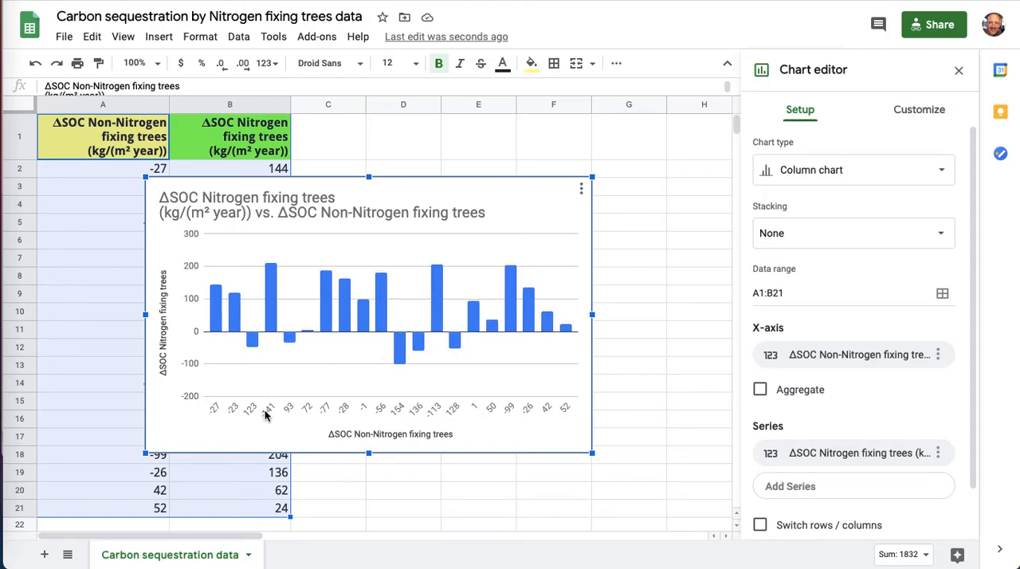
pyautogui.moveTo(651, 190)
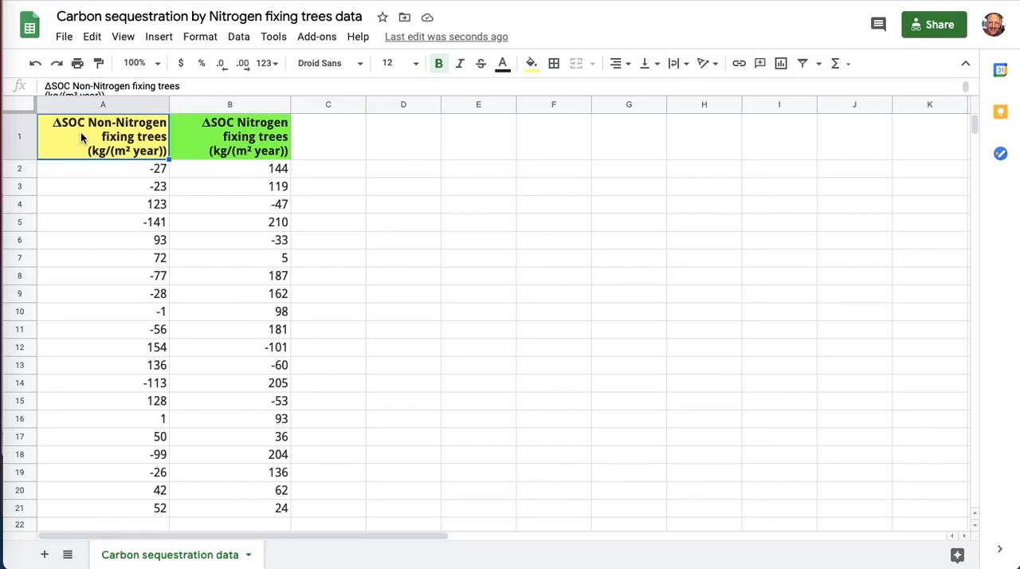
pyautogui.click(229, 137)
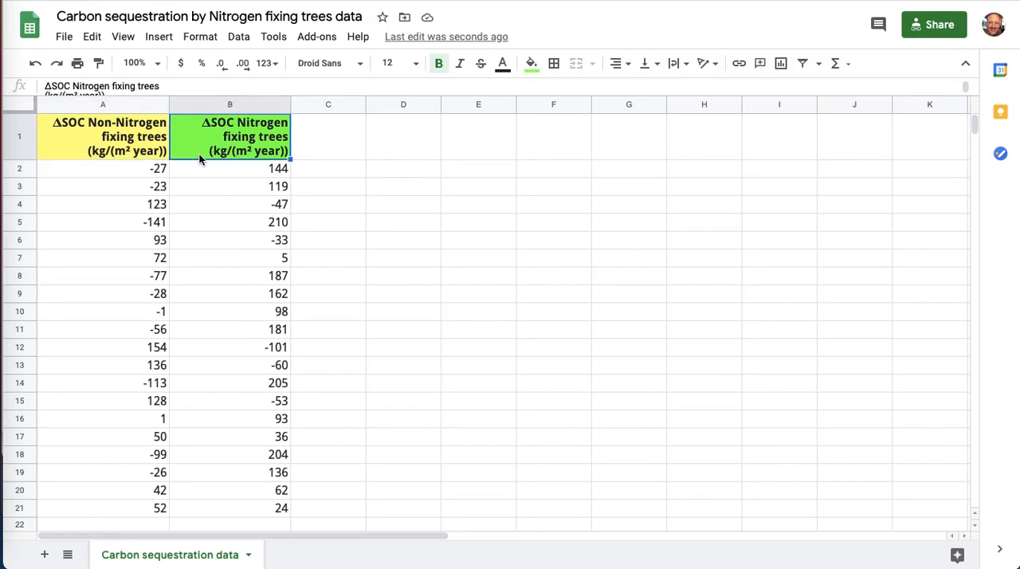
pyautogui.click(64, 37)
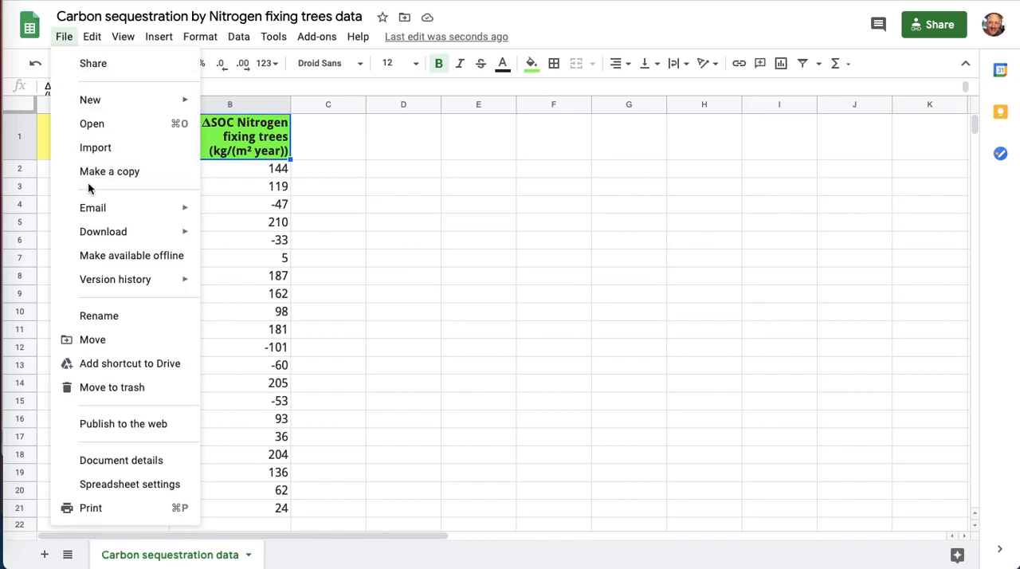
pyautogui.moveTo(110, 172)
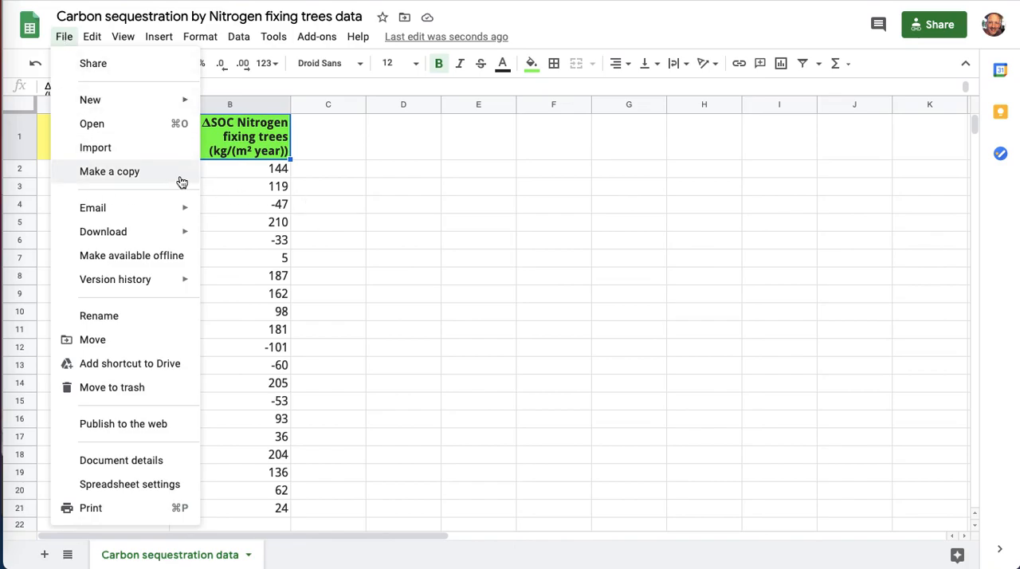
pyautogui.click(230, 185)
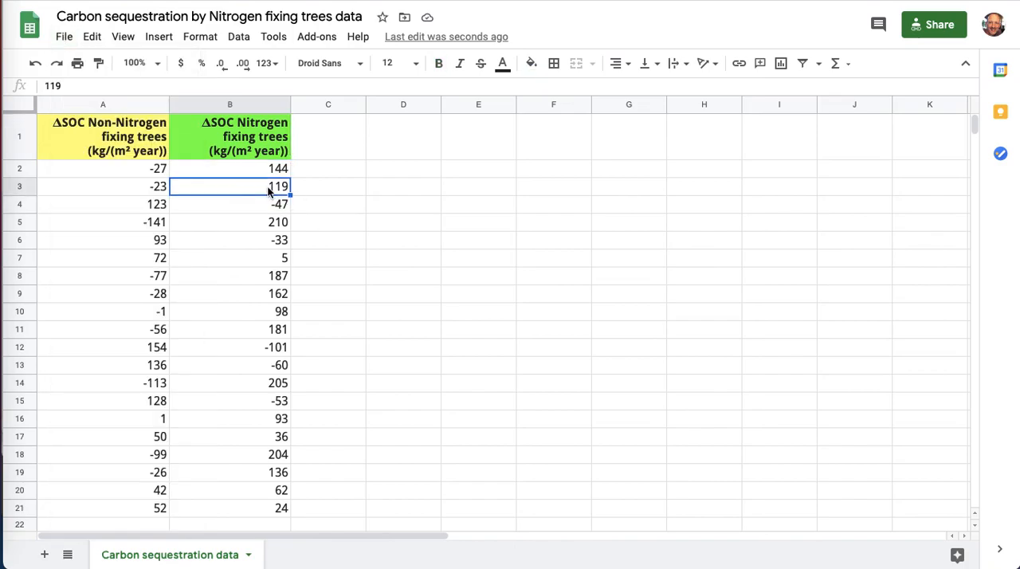